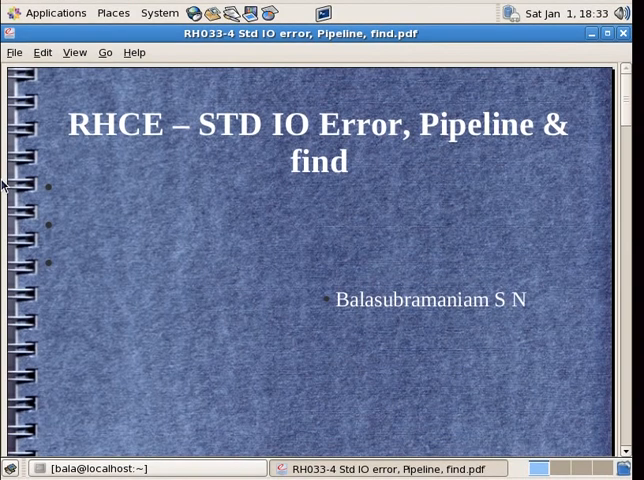
{"action": "mouse_move", "coordinate": [256, 138]}
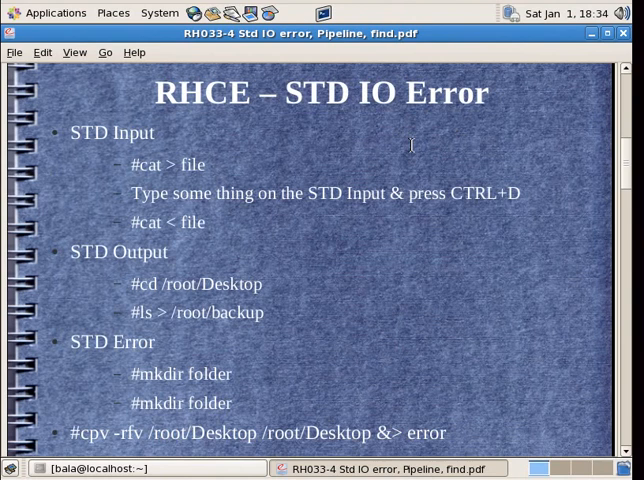
{"action": "mouse_move", "coordinate": [40, 162]}
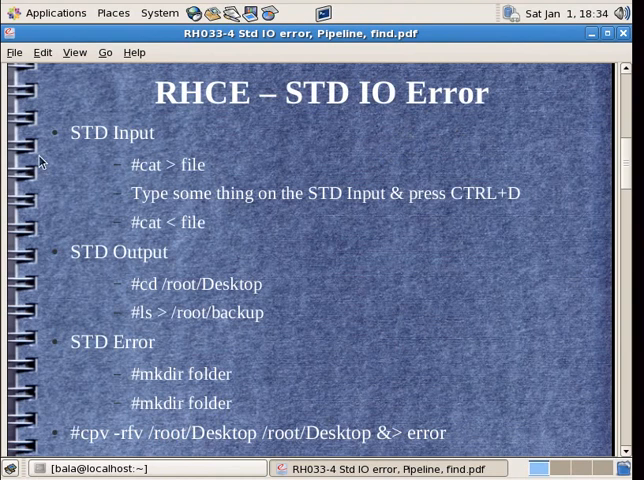
{"action": "mouse_move", "coordinate": [186, 162]}
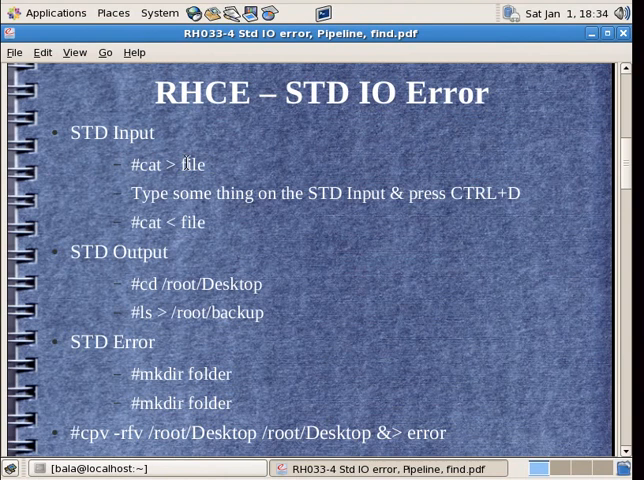
{"action": "mouse_move", "coordinate": [178, 274]}
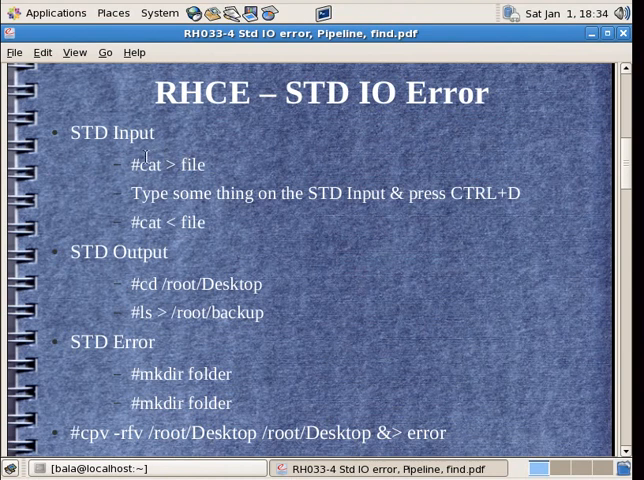
- Advance the RHCE slides from the title page to the STD IO Error slide
{"action": "double_click", "coordinate": [164, 164]}
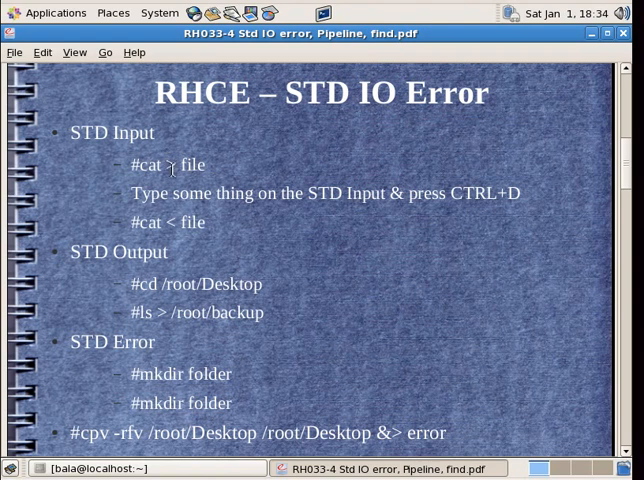
{"action": "mouse_move", "coordinate": [170, 168]}
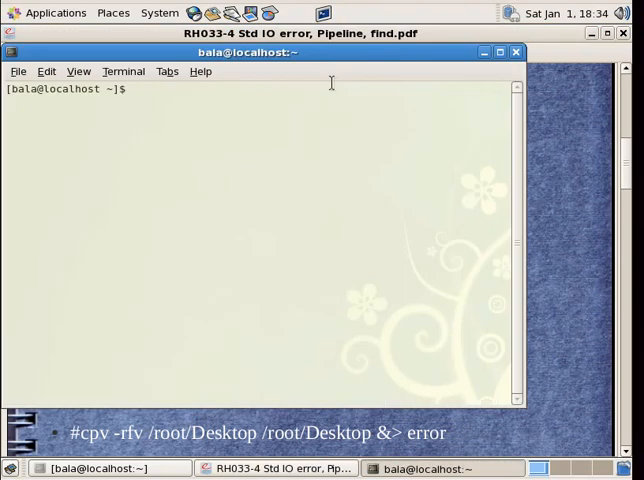
- Create file.txt with cat > file.txt holding lines 1 to 5, ending input with Ctrl+D
{"action": "type", "text": "cat"}
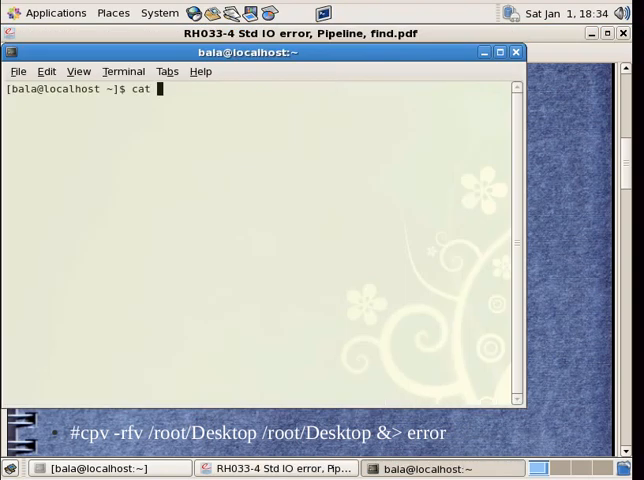
{"action": "type", "text": "> file.txt"}
{"action": "type", "text": "1"}
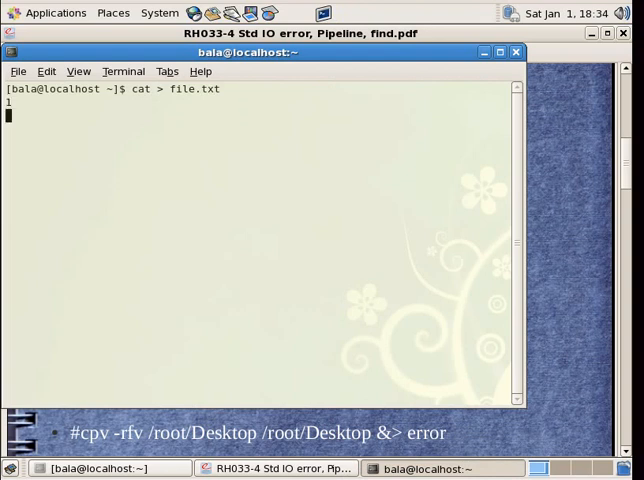
{"action": "type", "text": "2"}
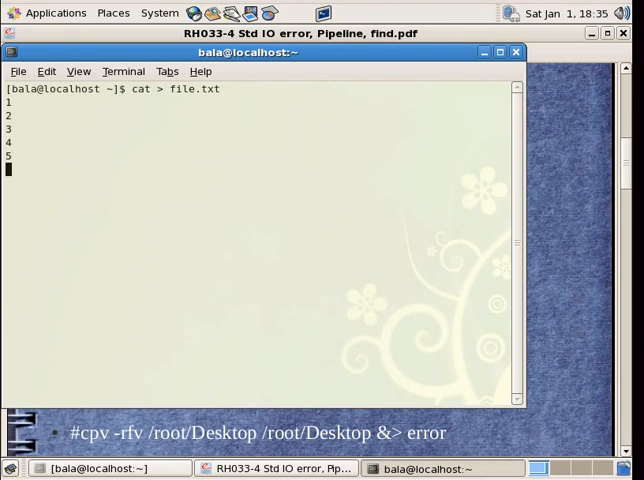
{"action": "key", "text": "ctrl+d"}
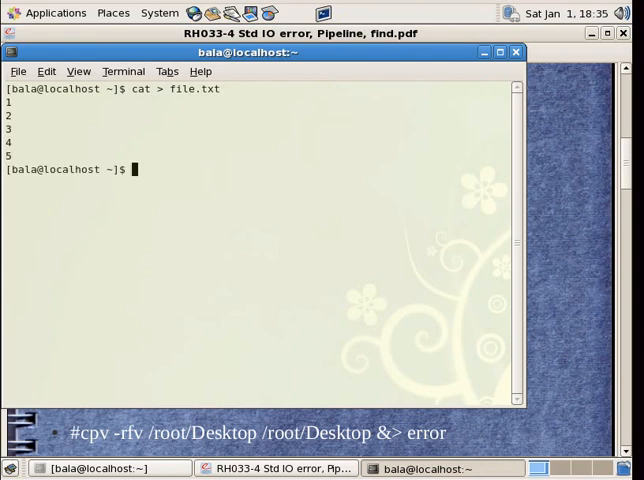
- Read file.txt back with cat <, list the folder, and run misspelled mkdi bala to get command not found
{"action": "type", "text": "cat"}
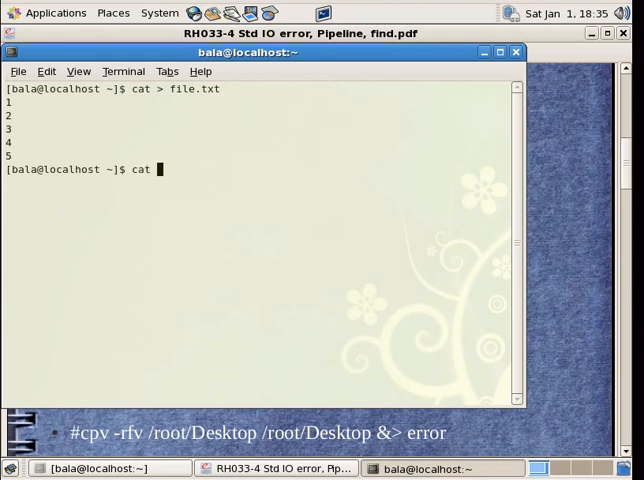
{"action": "type", "text": "< fil"}
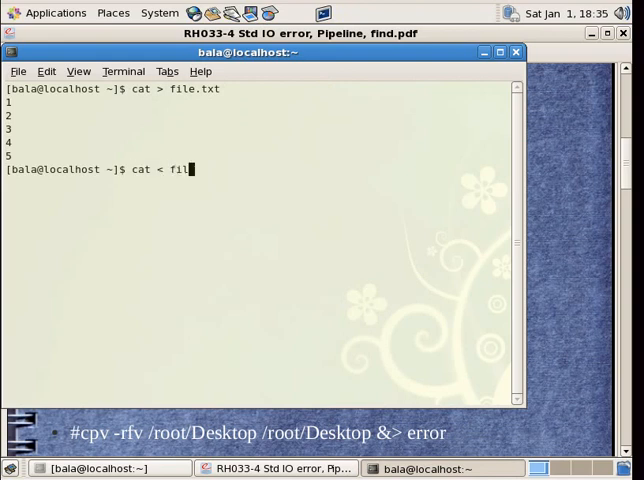
{"action": "type", "text": "e.txt"}
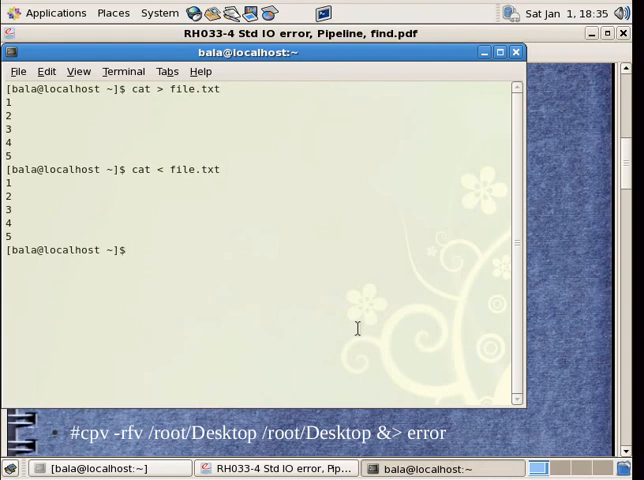
{"action": "type", "text": "ls"}
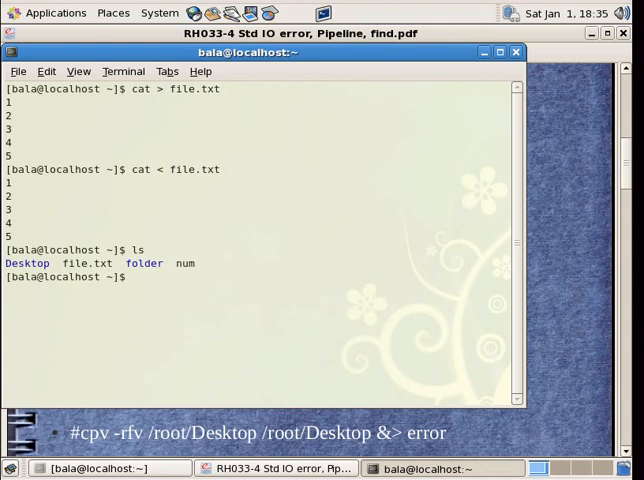
{"action": "type", "text": "m"}
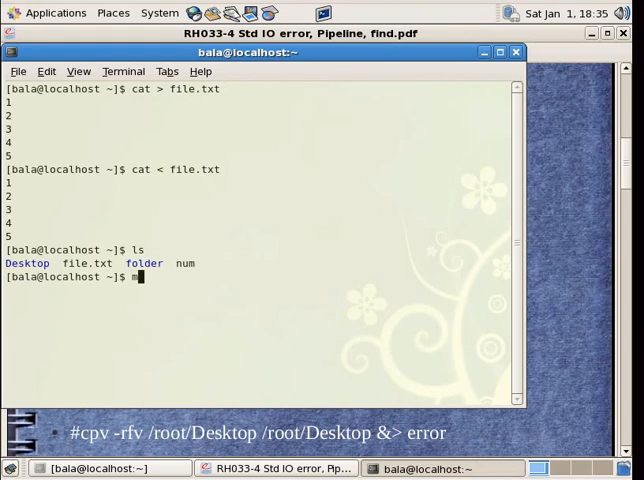
{"action": "type", "text": "mkdi bala"}
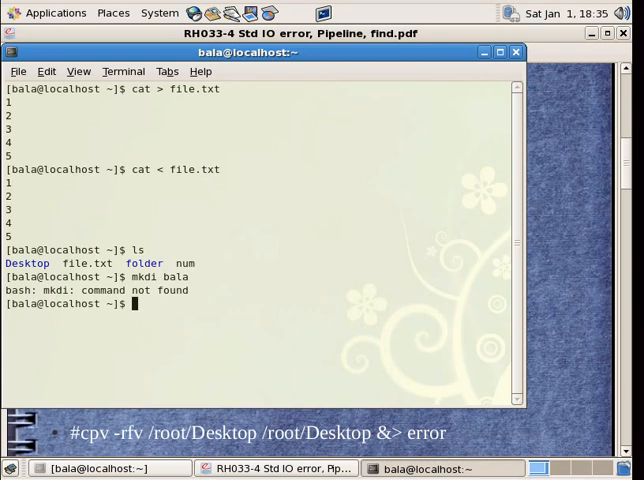
- Redirect ls output into STDOUT.txt and print that file with cat
{"action": "type", "text": "ls"}
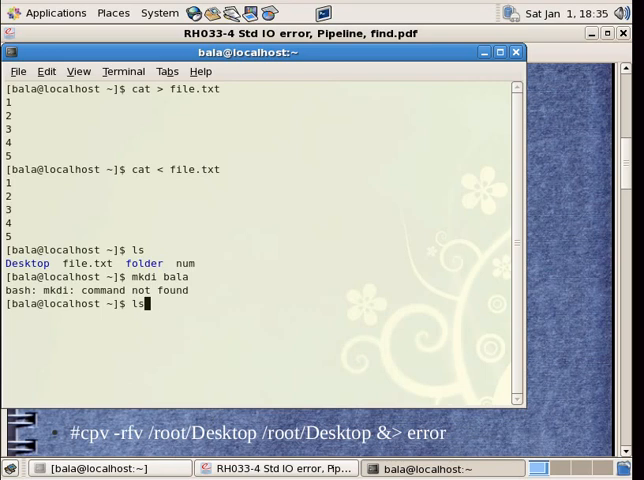
{"action": "type", "text": ">"}
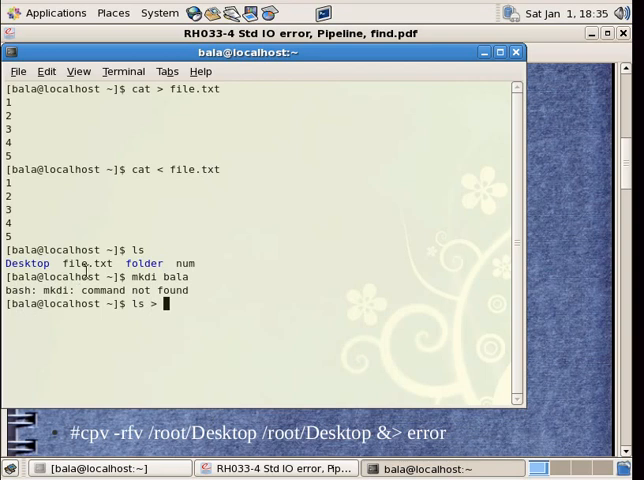
{"action": "mouse_move", "coordinate": [252, 298]}
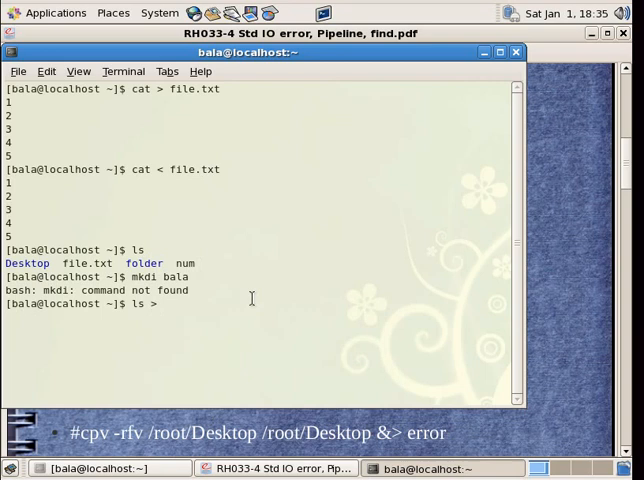
{"action": "type", "text": "STDOUT.txt"}
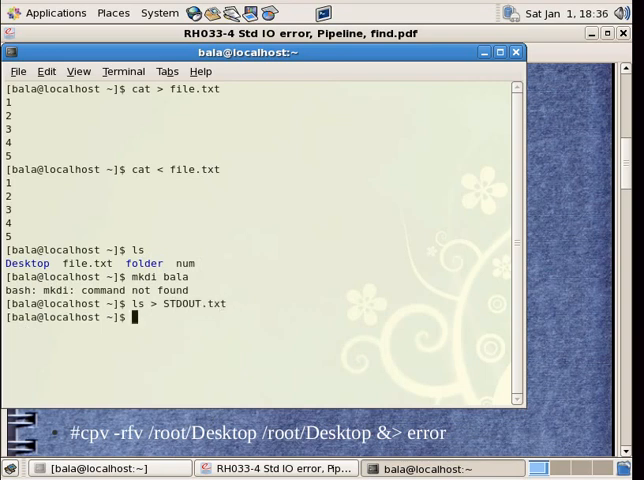
{"action": "type", "text": "cat STDOUT.txt"}
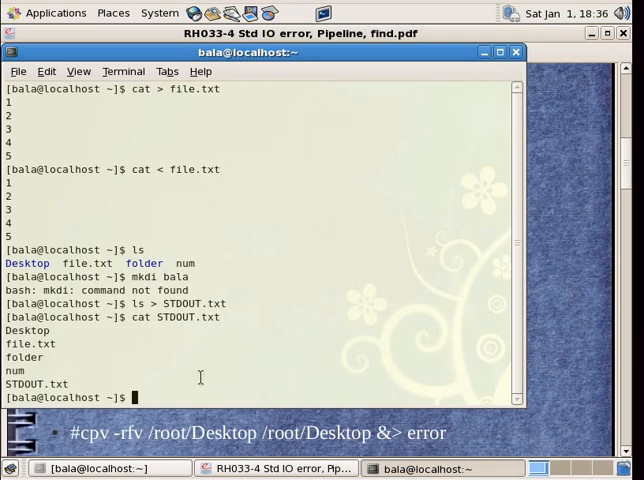
- Run mkdi bala > STDOUT1.txt and cat STDOUT1.txt, showing the error was not captured
{"action": "type", "text": "mkdi bala"}
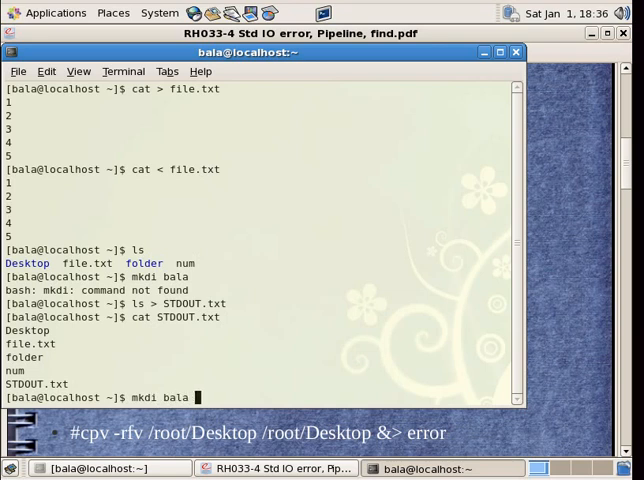
{"action": "type", "text": "> STDOUT1"}
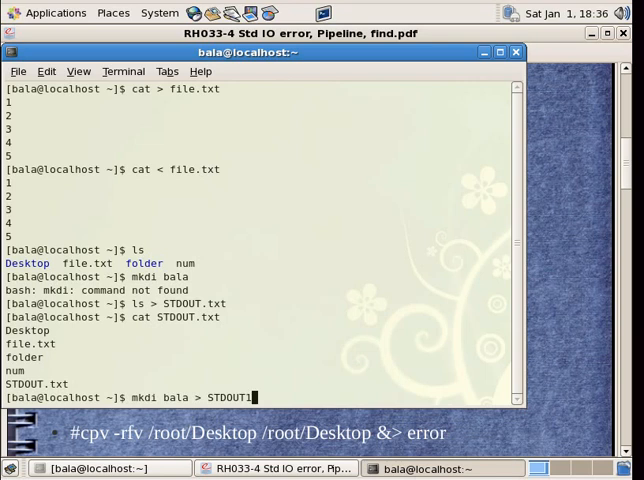
{"action": "key", "text": "Return"}
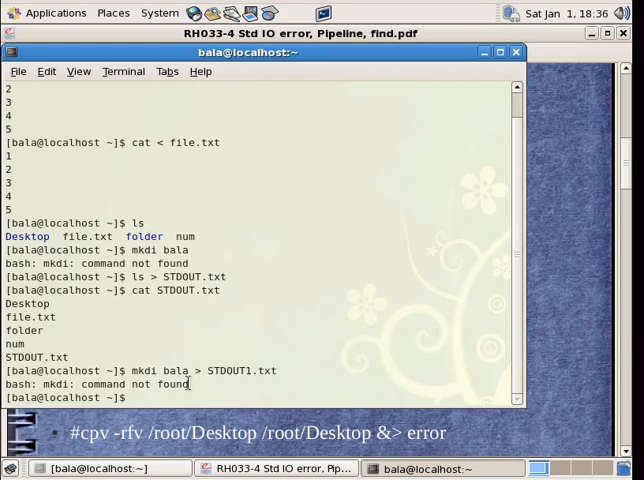
{"action": "type", "text": "cat STDOUT1"}
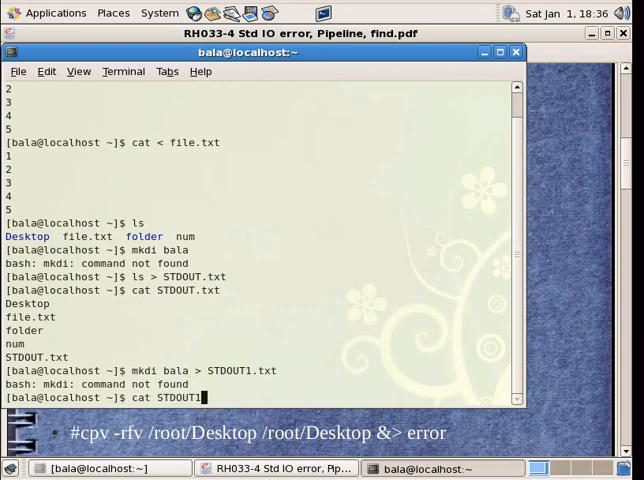
{"action": "key", "text": "Return"}
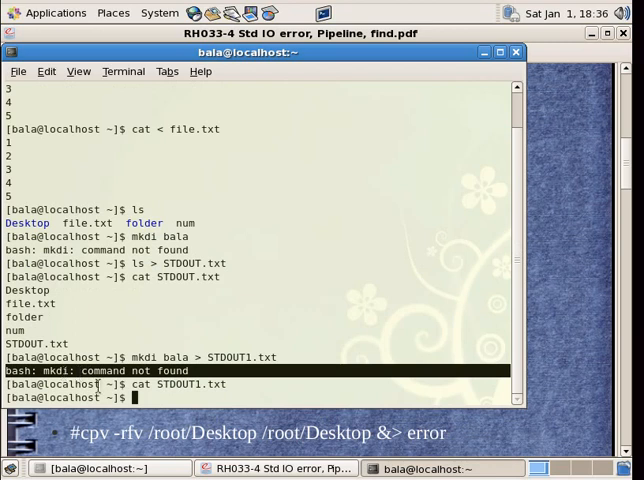
- Run mkdi bala &> STDOUT1.txt so the command-not-found error lands in the file, then print it
{"action": "type", "text": "mkdi bala > STDOUT1.txt"}
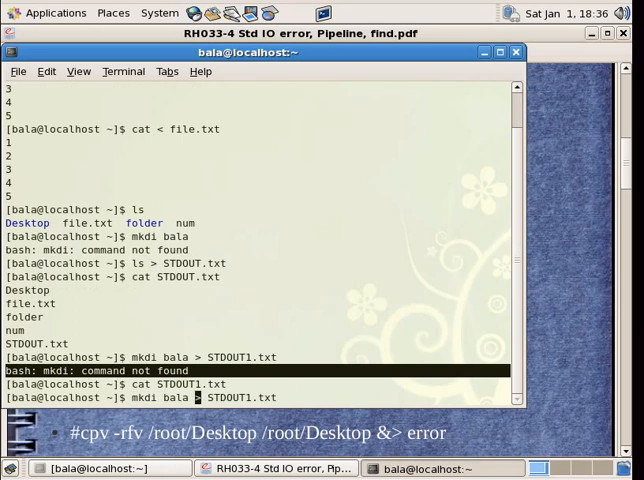
{"action": "type", "text": "&"}
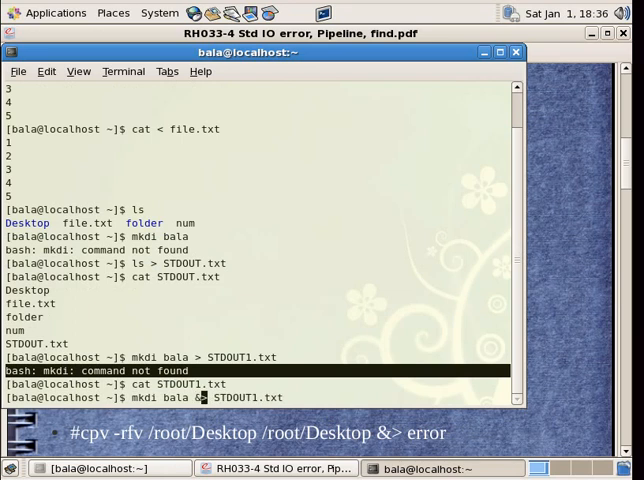
{"action": "type", "text": "cat"}
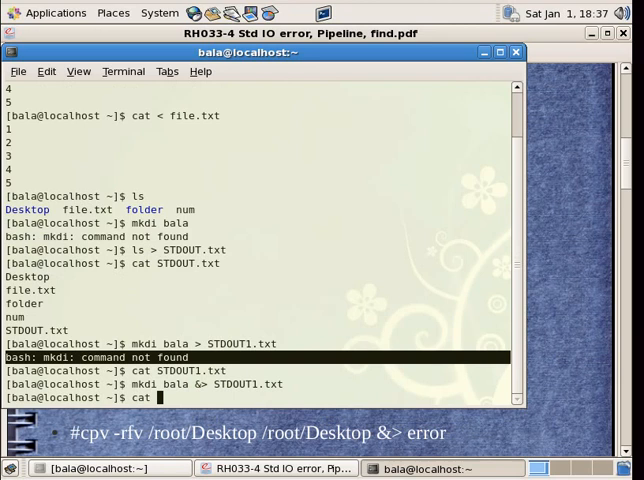
{"action": "type", "text": "STDOUT1.txt"}
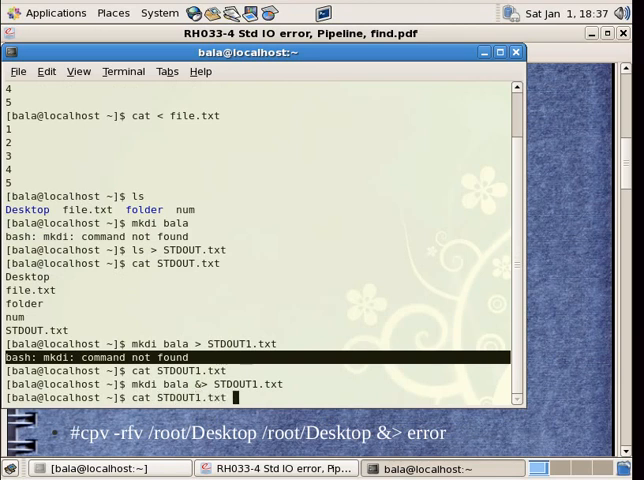
{"action": "key", "text": "Return"}
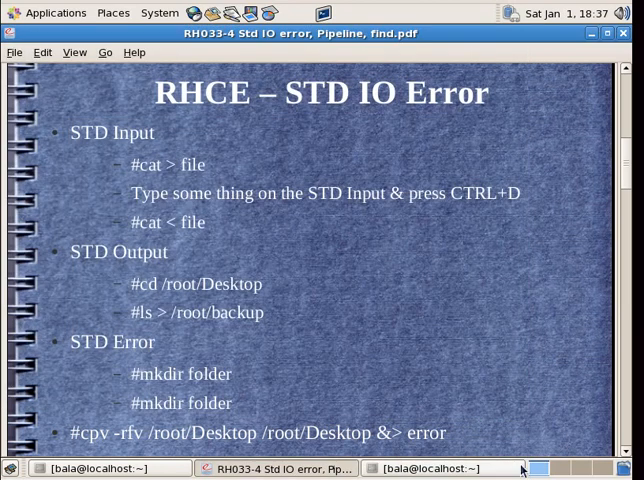
- Scroll the PDF down to the RHCE – Pipeline slide with the cat /etc/passwd pipe examples
{"action": "key", "text": "ctrl+a"}
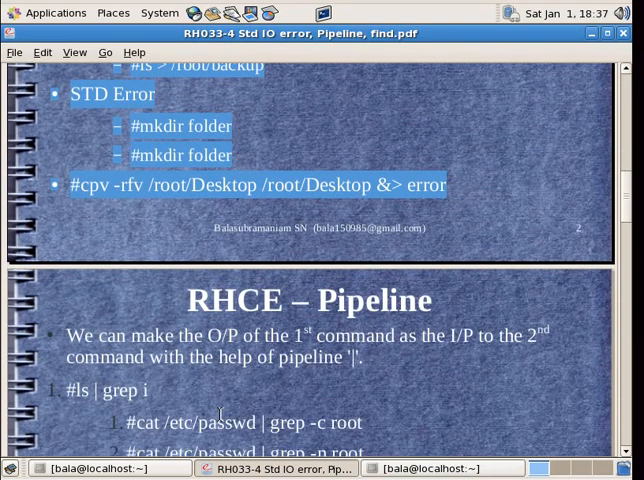
{"action": "scroll", "scroll_direction": "down", "scroll_amount": 3}
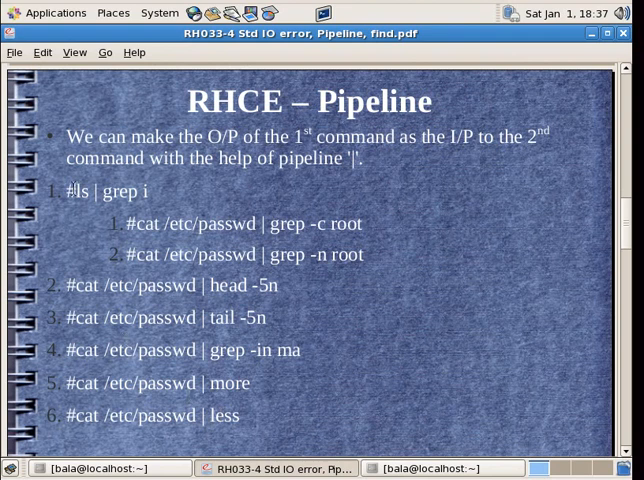
{"action": "double_click", "coordinate": [78, 192]}
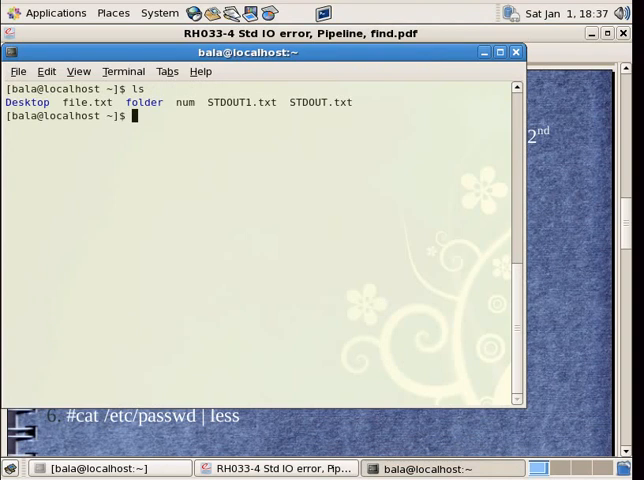
- Filter the directory listing with ls | grep i so only file.txt shows
{"action": "type", "text": "ls |"}
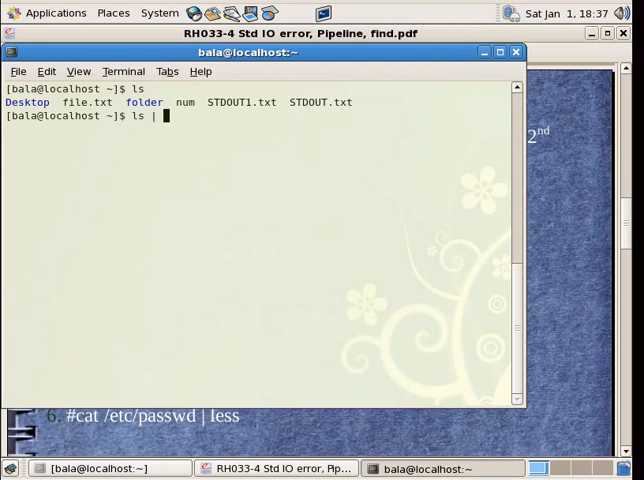
{"action": "type", "text": "grep"}
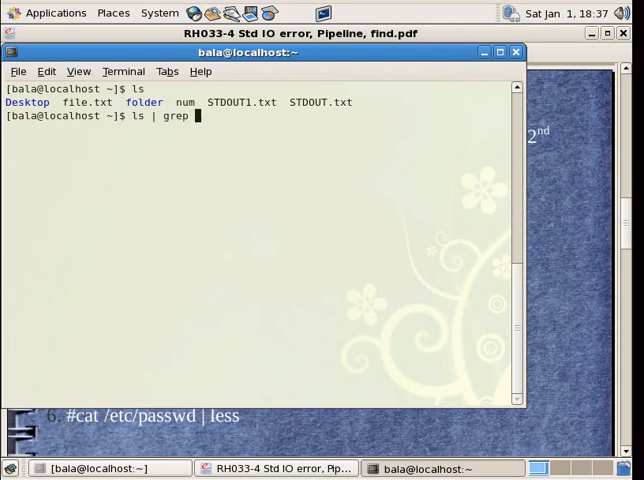
{"action": "type", "text": "i"}
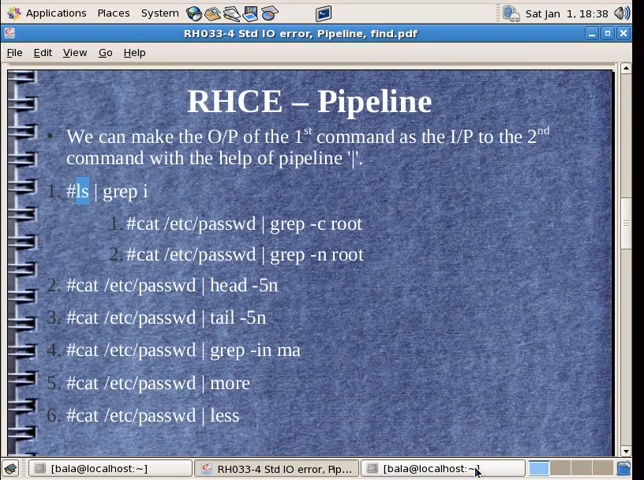
{"action": "left_click", "coordinate": [440, 468]}
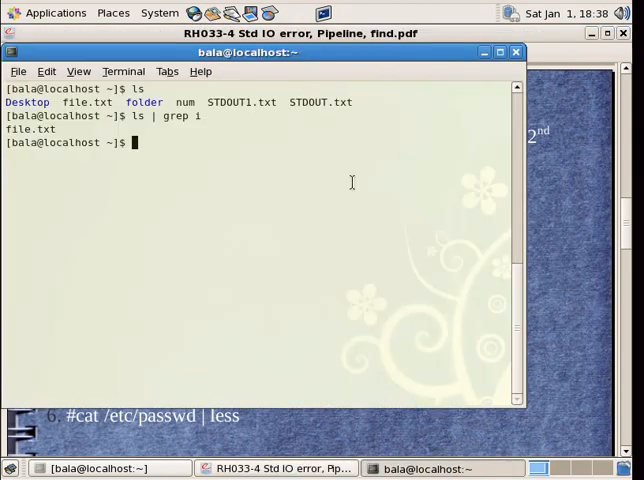
- Print all of /etc/passwd, then only its first five lines via head -5
{"action": "type", "text": "cat /etc/"}
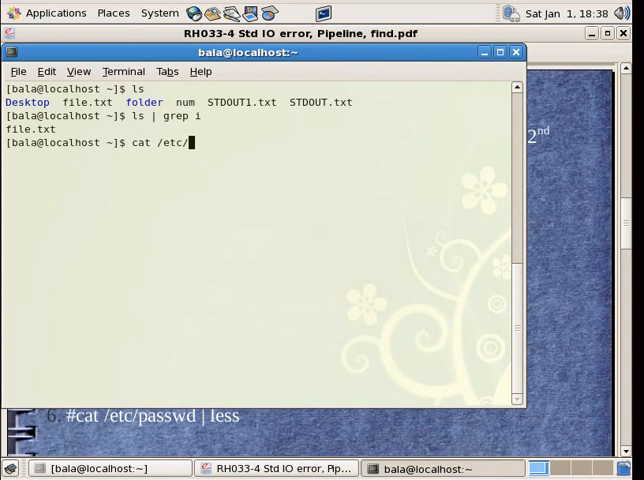
{"action": "type", "text": "passwd"}
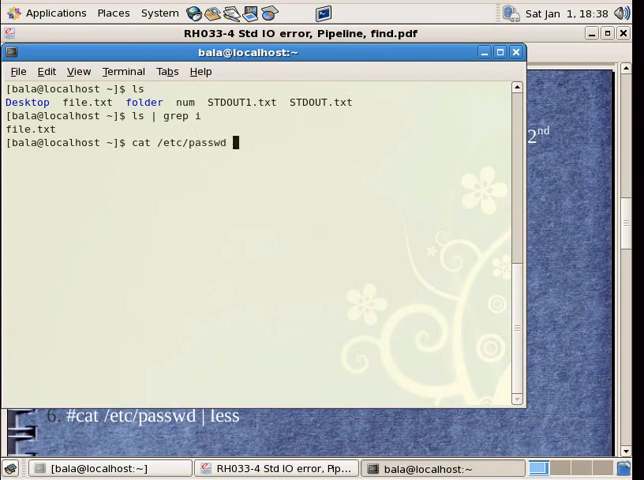
{"action": "key", "text": "Return"}
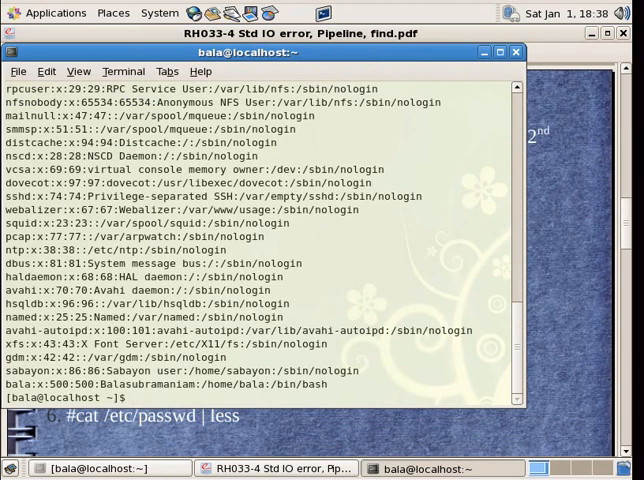
{"action": "type", "text": "cat /etc/passwd"}
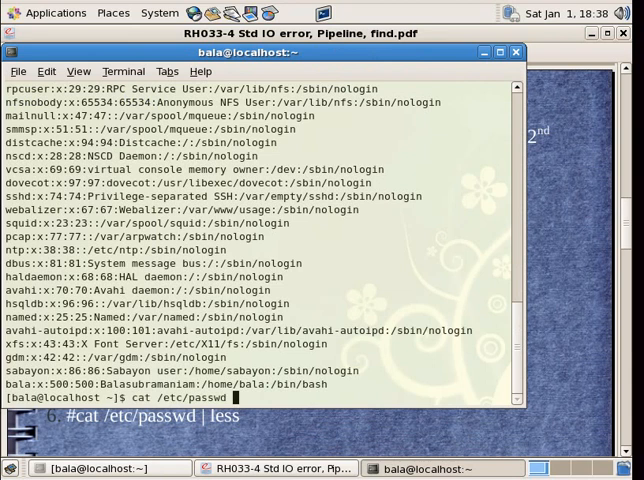
{"action": "type", "text": "h"}
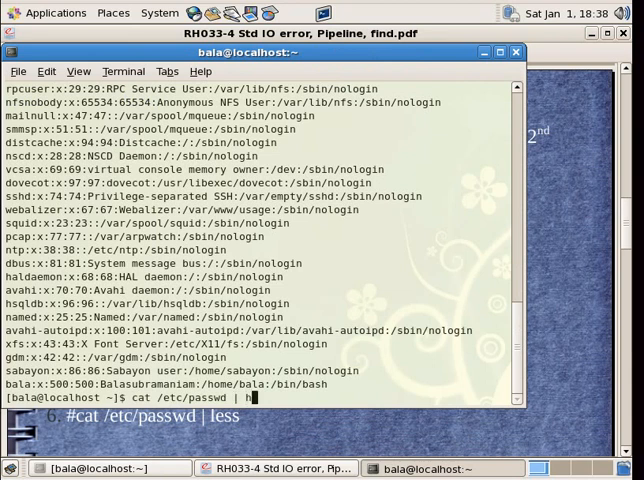
{"action": "type", "text": "ead"}
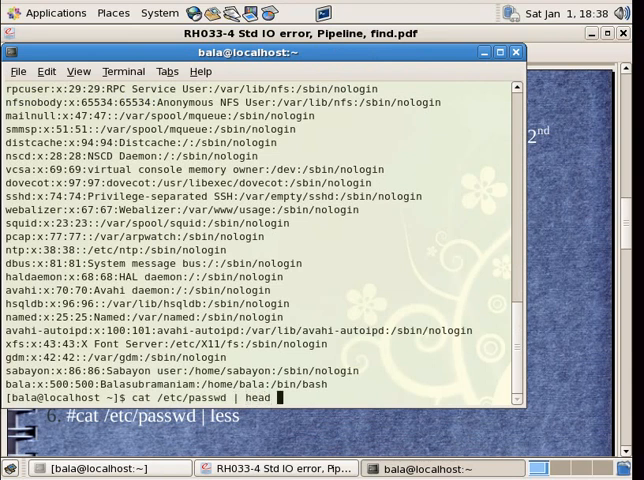
{"action": "type", "text": "-5"}
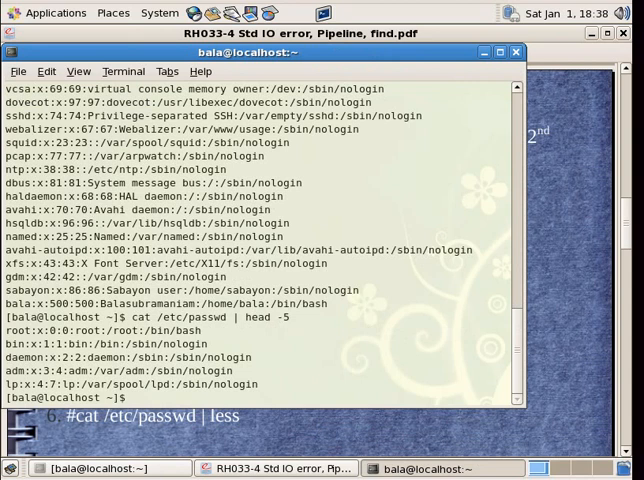
- List the last five lines of /etc/passwd via tail -5 and clear the screen
{"action": "type", "text": "cat /etc/passwd | head -"}
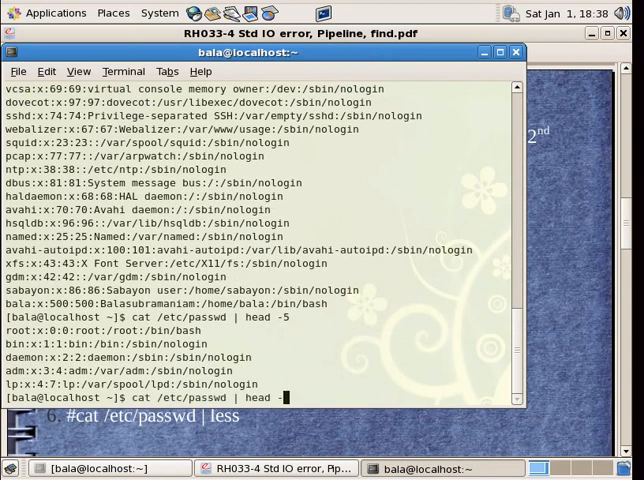
{"action": "type", "text": "tail"}
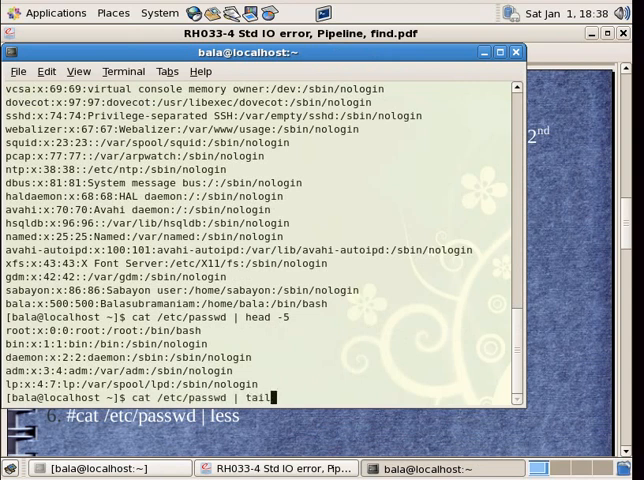
{"action": "type", "text": "-5"}
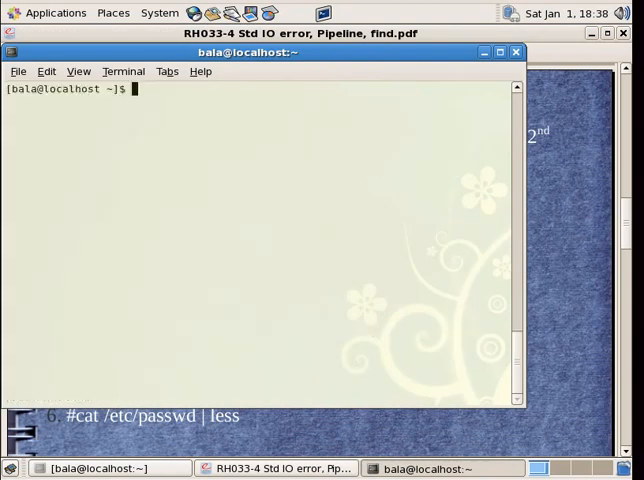
- Count the root lines in /etc/passwd with grep -c (2), then number them with grep -n
{"action": "type", "text": "cat /etc/passwd | tail -5"}
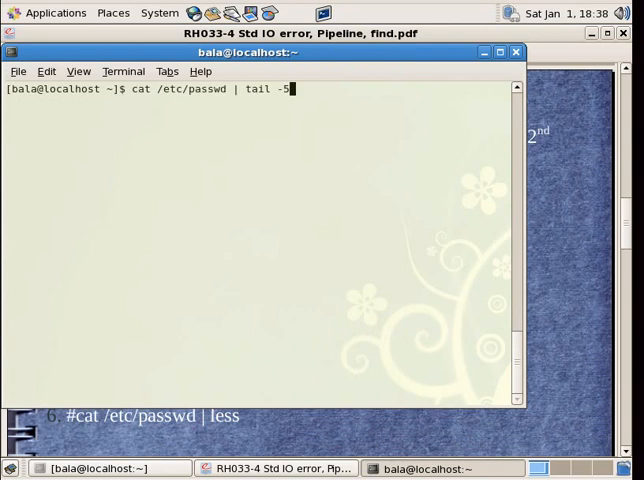
{"action": "type", "text": "grep"}
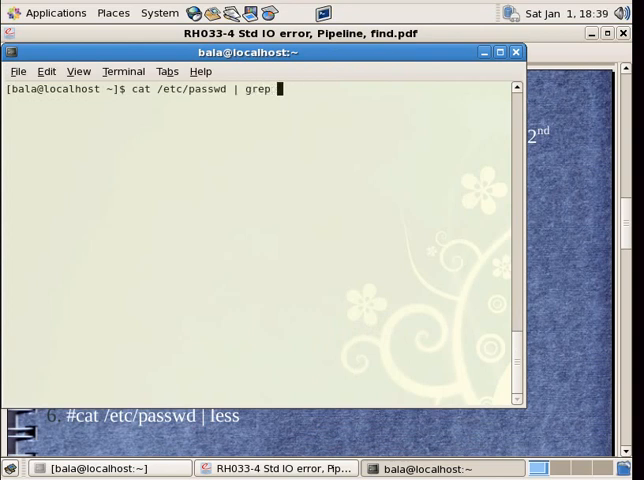
{"action": "type", "text": "root"}
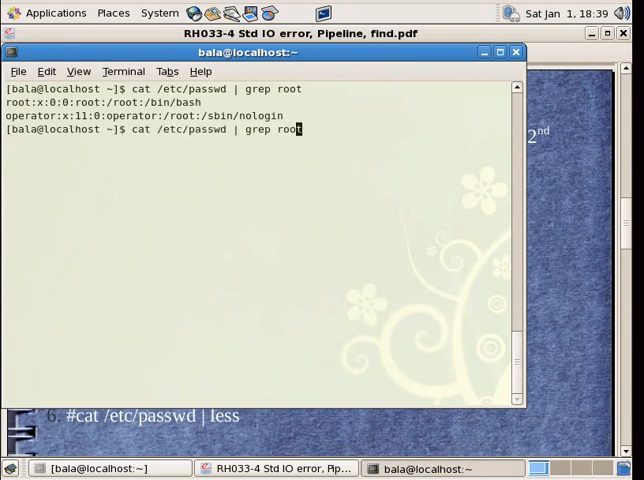
{"action": "key", "text": "Return"}
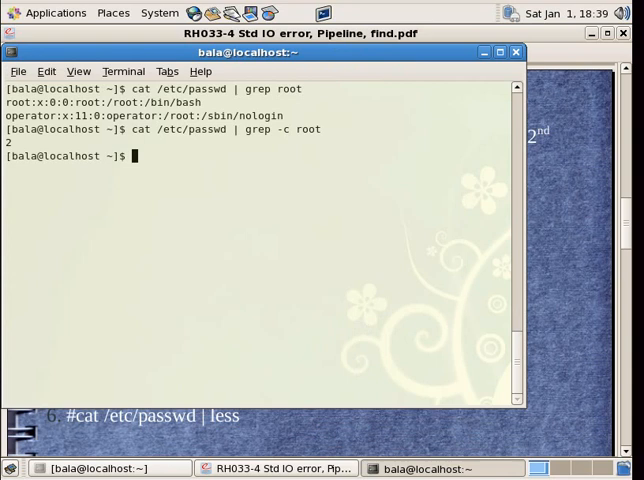
{"action": "mouse_move", "coordinate": [192, 116]}
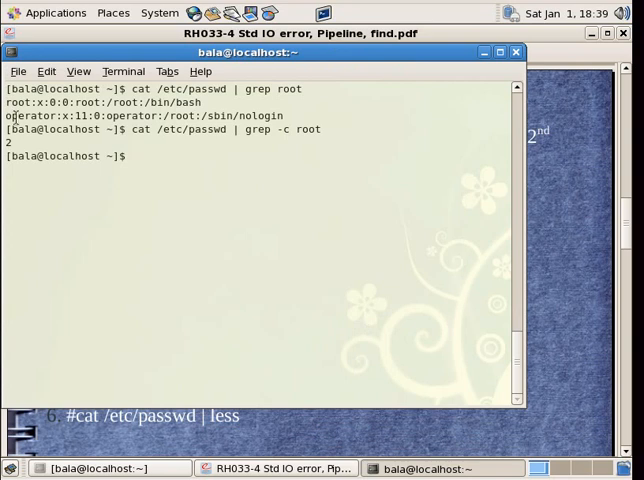
{"action": "type", "text": "cat /etc/passwd | grep -c root"}
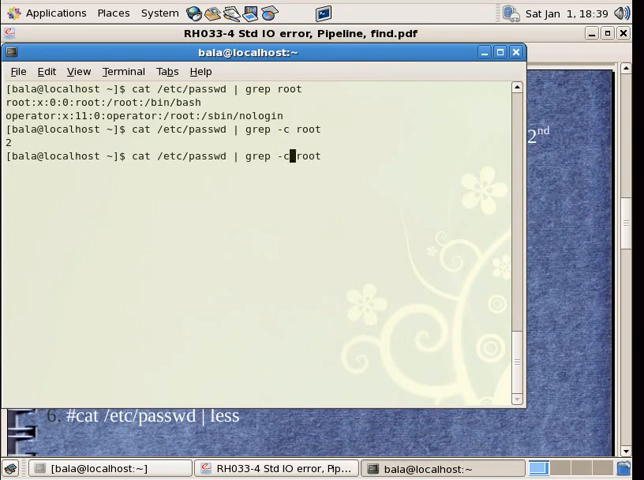
{"action": "key", "text": "Return"}
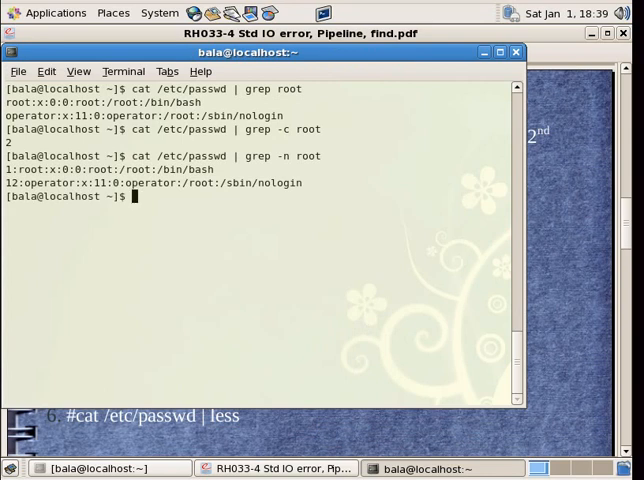
- List case-insensitive numbered matches of ma in /etc/passwd with grep -in Ma
{"action": "left_click", "coordinate": [272, 468]}
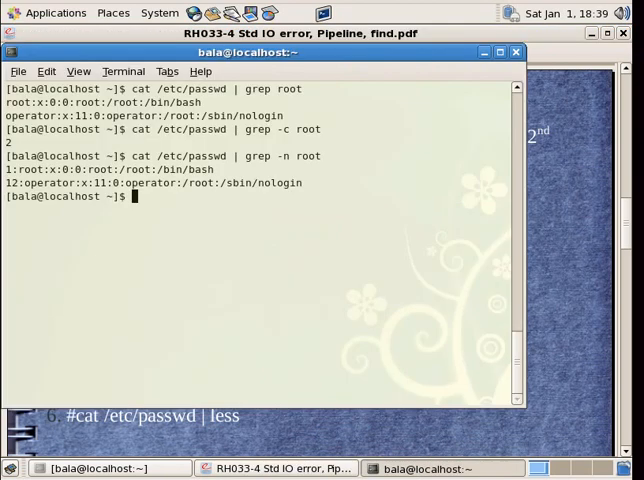
{"action": "type", "text": "cat /etc/passwd | grep -in M"}
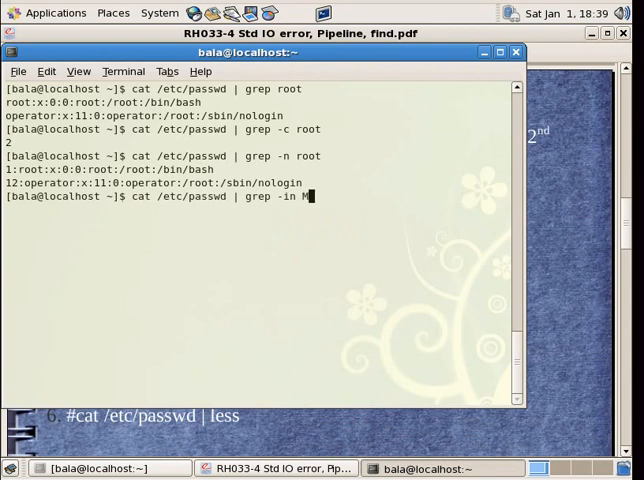
{"action": "type", "text": "a"}
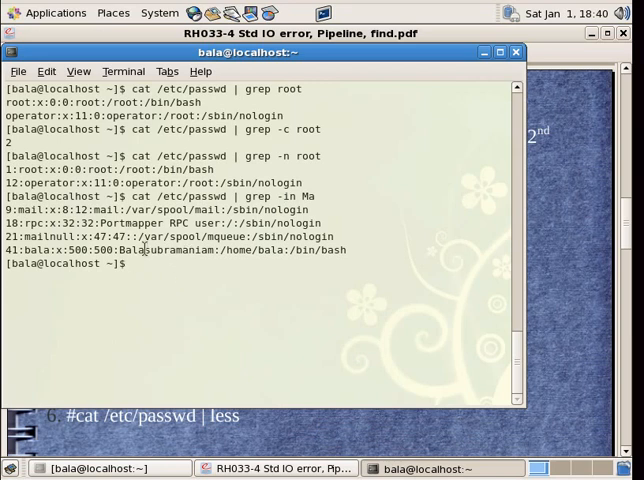
{"action": "double_click", "coordinate": [164, 250]}
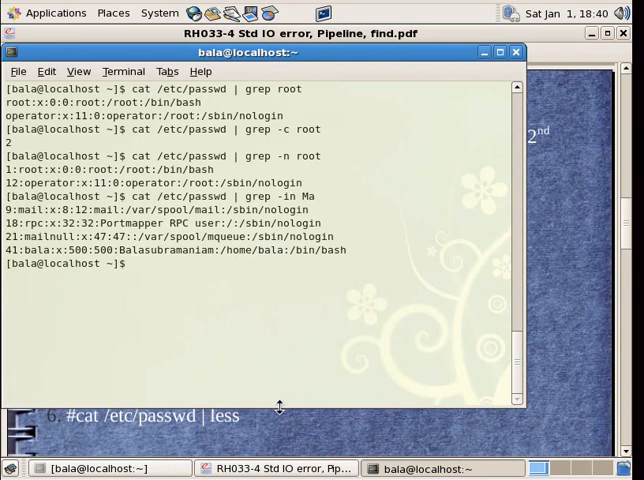
- Page through /etc/passwd with less, quit, and return to the Pipeline slide
{"action": "type", "text": "cat /etc/passwd | grep -in Ma"}
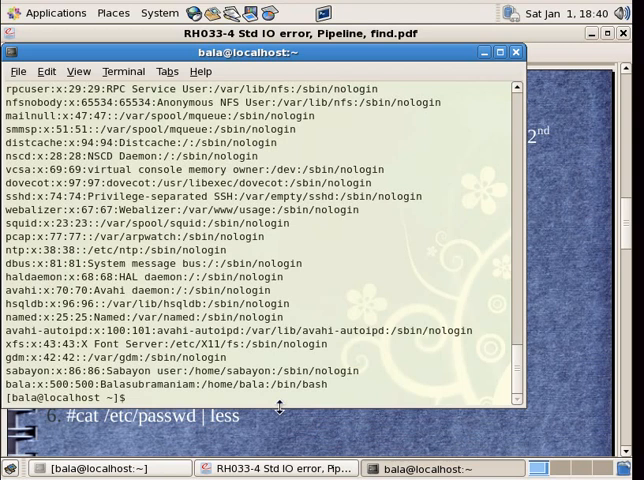
{"action": "type", "text": "cat /etc/passwd |"}
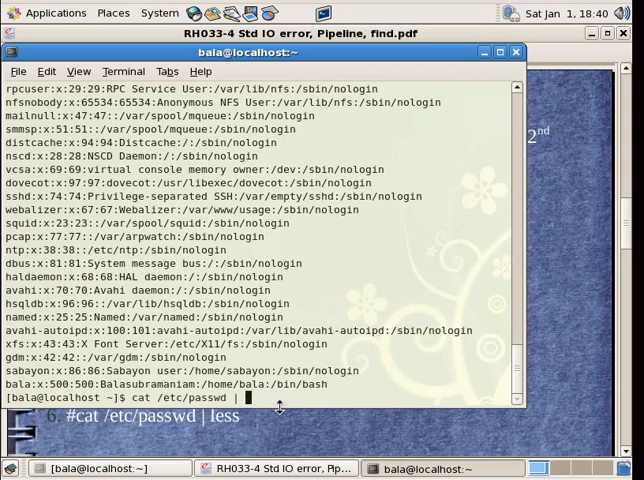
{"action": "type", "text": "lo"}
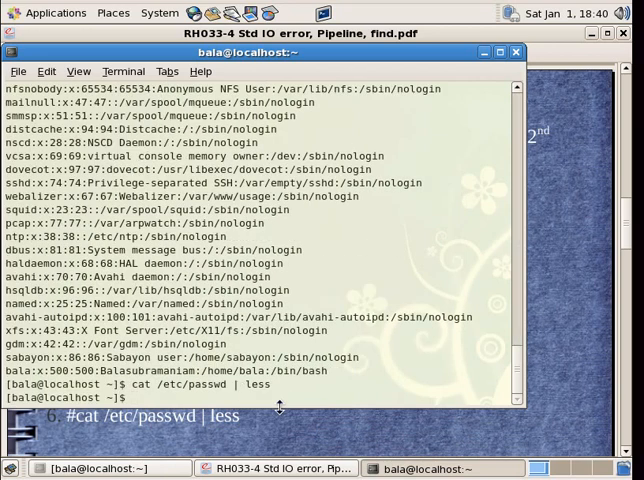
{"action": "type", "text": "l"}
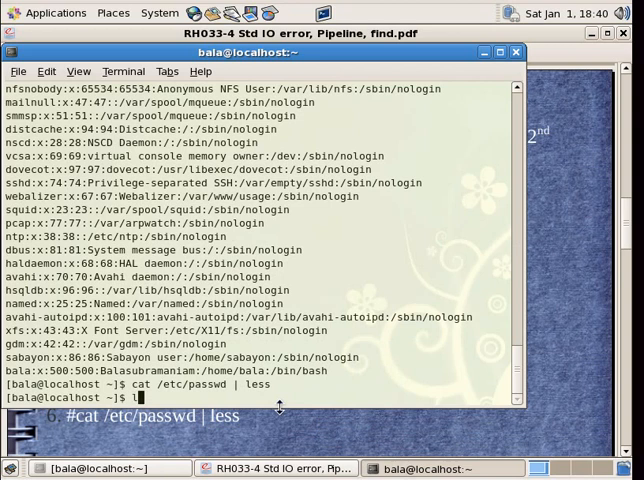
{"action": "type", "text": "less /etc/"}
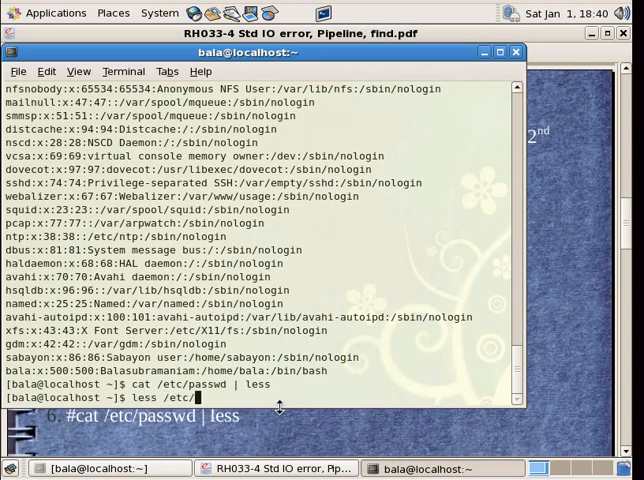
{"action": "key", "text": "Return"}
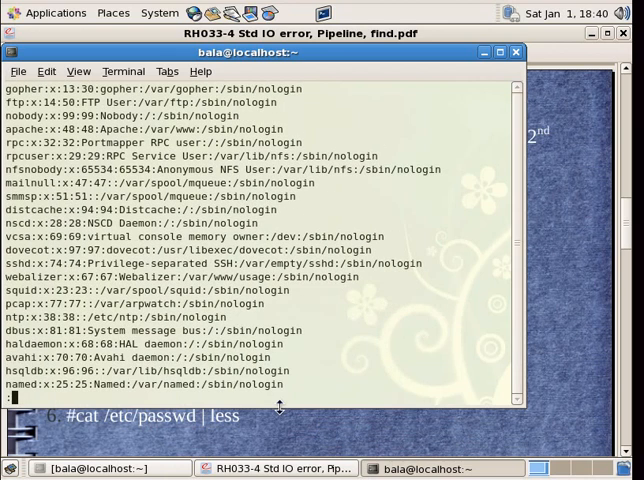
{"action": "scroll", "scroll_direction": "up", "scroll_amount": 3}
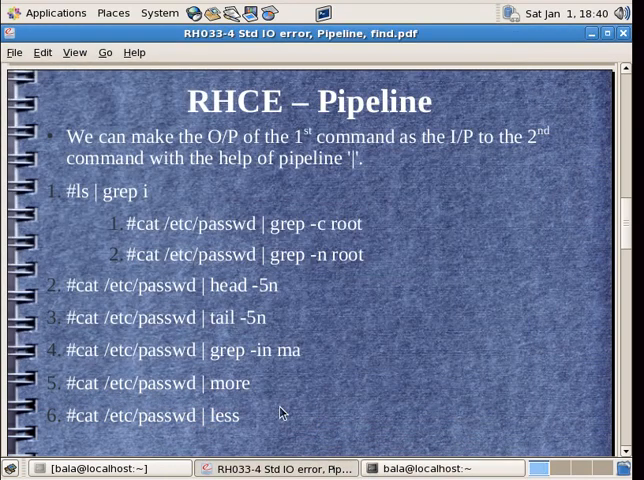
- Leave the Pipeline slide and return to the cleared terminal prompt
{"action": "scroll", "scroll_direction": "down", "scroll_amount": 3}
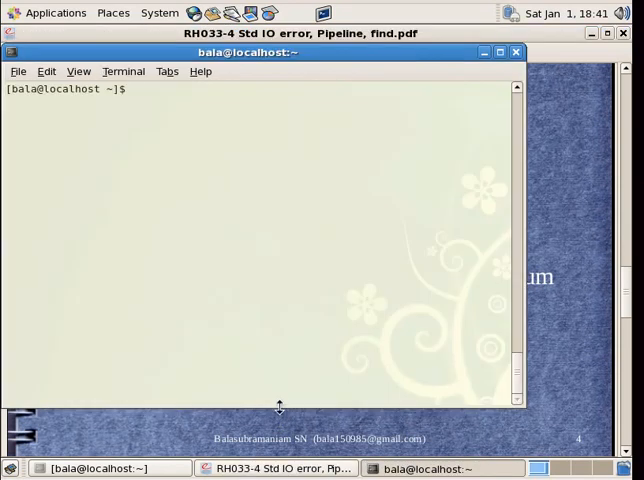
- Print /etc/passwd, then list its lines alphabetically with sort
{"action": "type", "text": "c"}
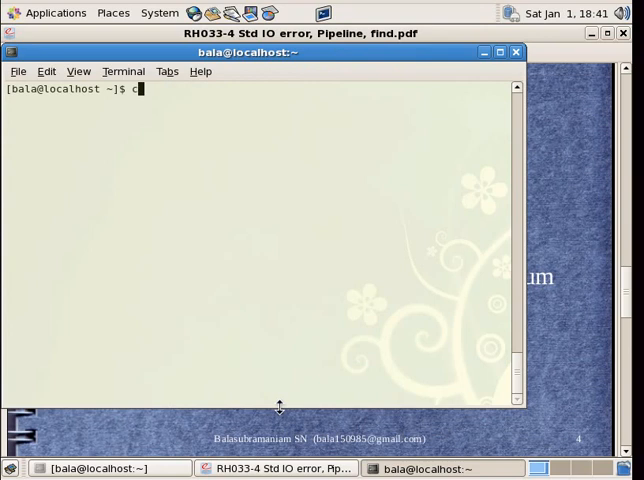
{"action": "type", "text": "at /etc/pa"}
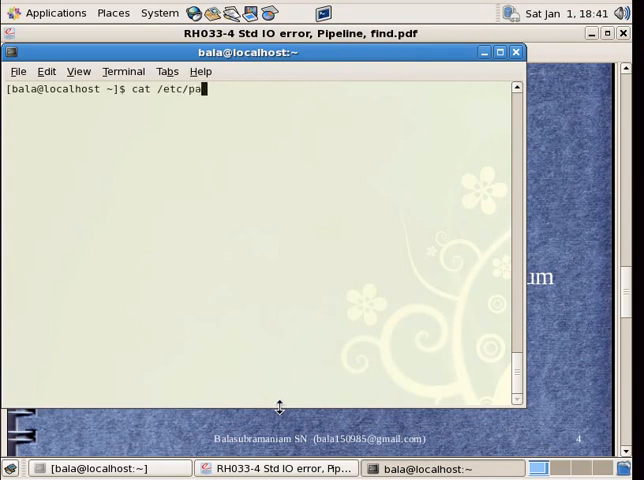
{"action": "key", "text": "Return"}
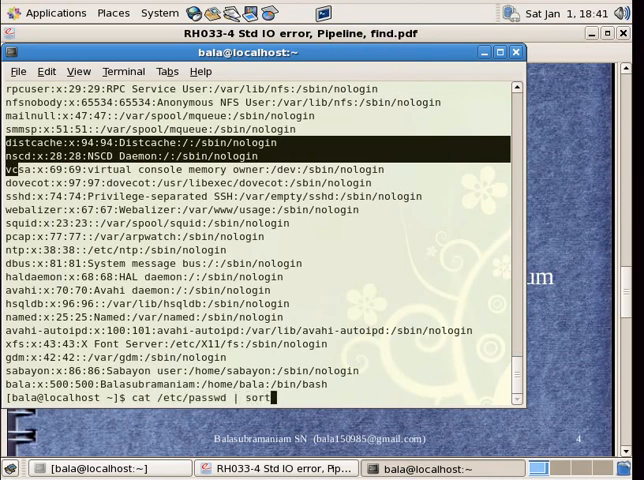
{"action": "key", "text": "Return"}
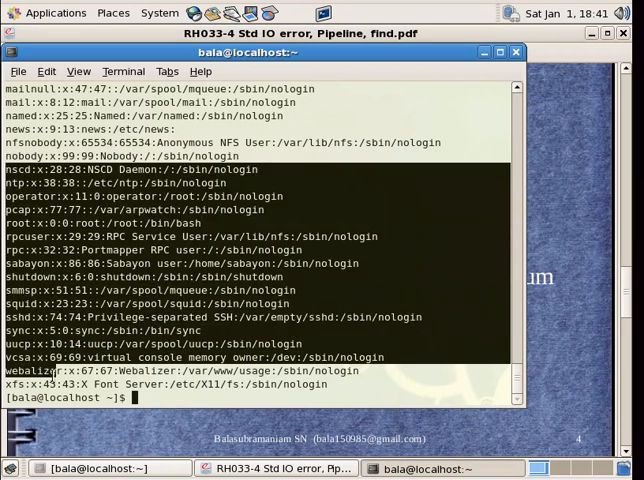
- List the passwd lines in reverse order with sort -r and clear the screen
{"action": "scroll", "scroll_direction": "up", "scroll_amount": 3}
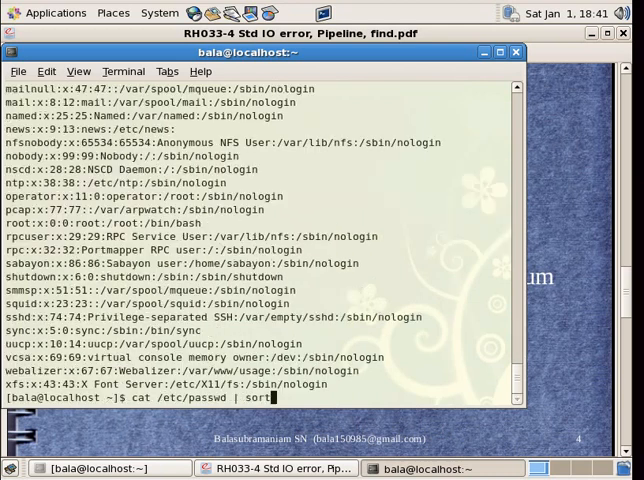
{"action": "type", "text": "-r"}
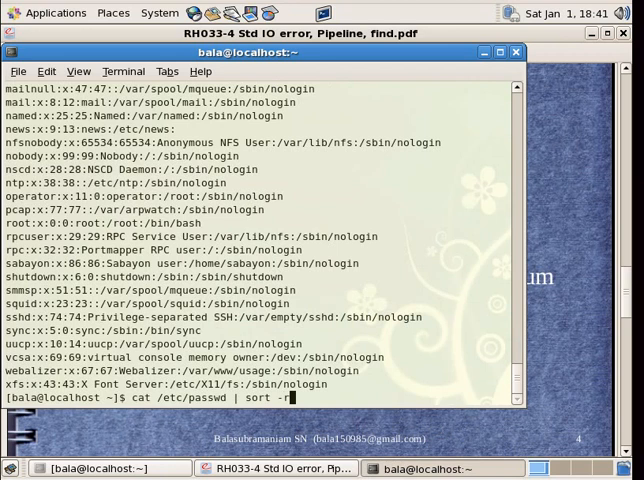
{"action": "key", "text": "Return"}
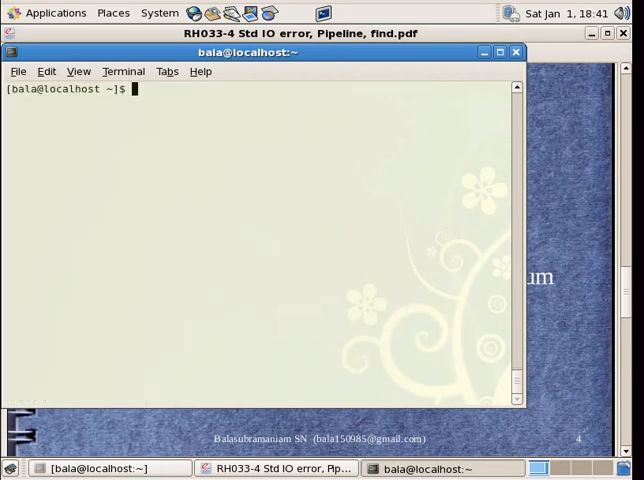
- Show the first ten lines of /etc/passwd with head
{"action": "type", "text": "head"}
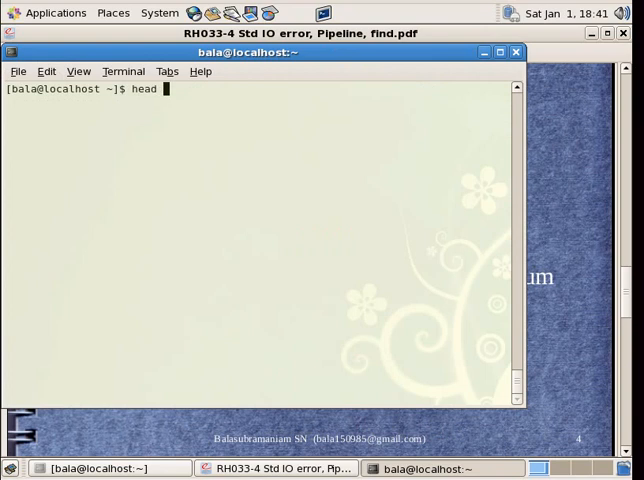
{"action": "type", "text": "-5"}
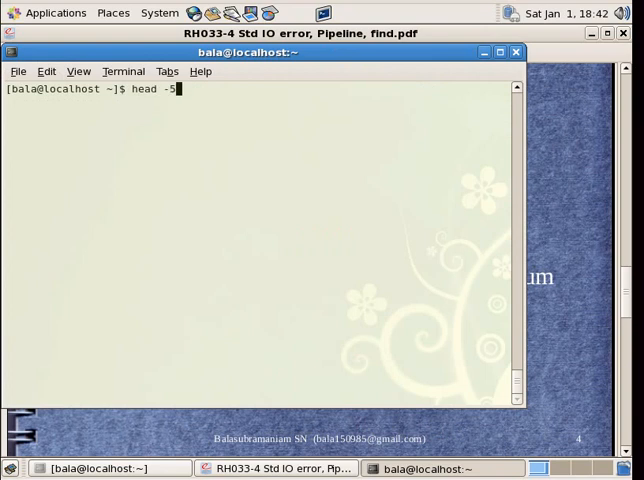
{"action": "key", "text": "BackSpace"}
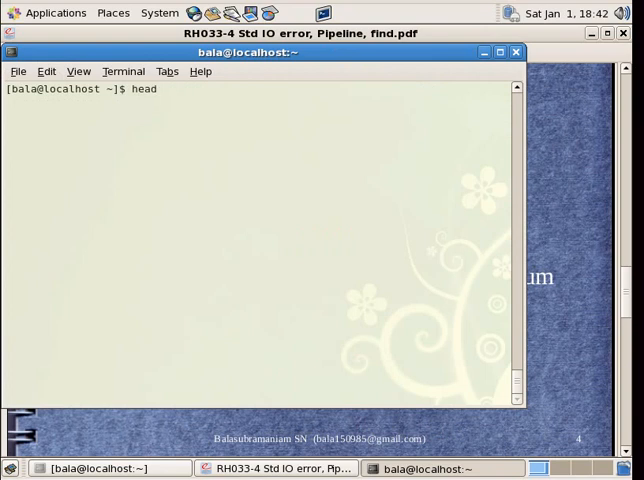
{"action": "type", "text": "/e"}
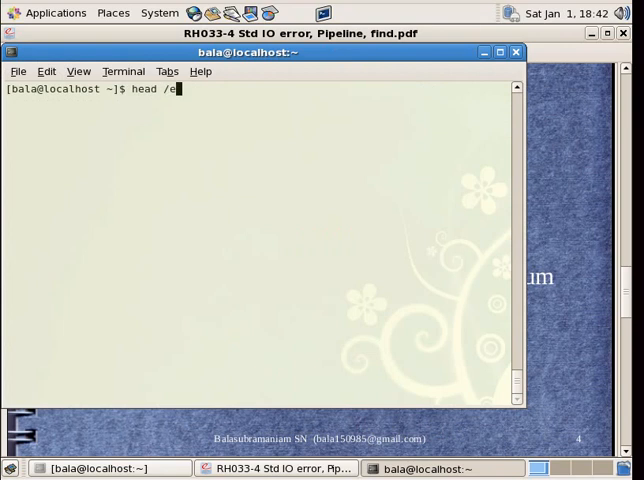
{"action": "key", "text": "Return"}
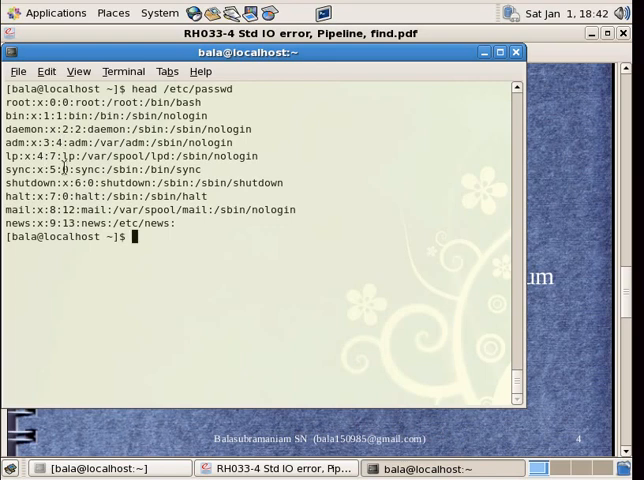
- Sort the first passwd lines by their fourth colon-separated field (sort -t: -k4)
{"action": "type", "text": "head /etc/passwd |"}
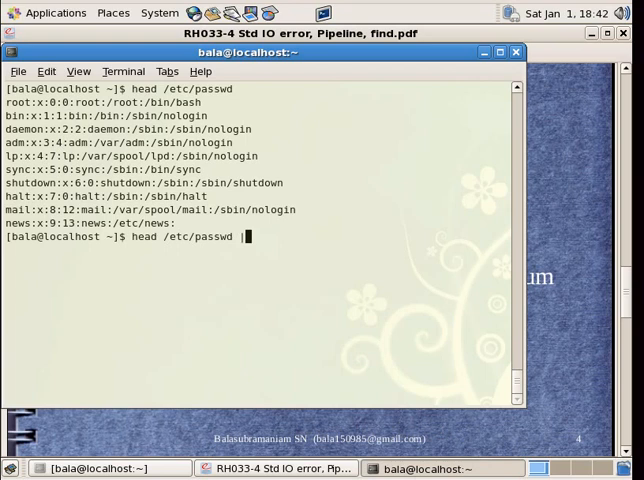
{"action": "type", "text": "sort -t:"}
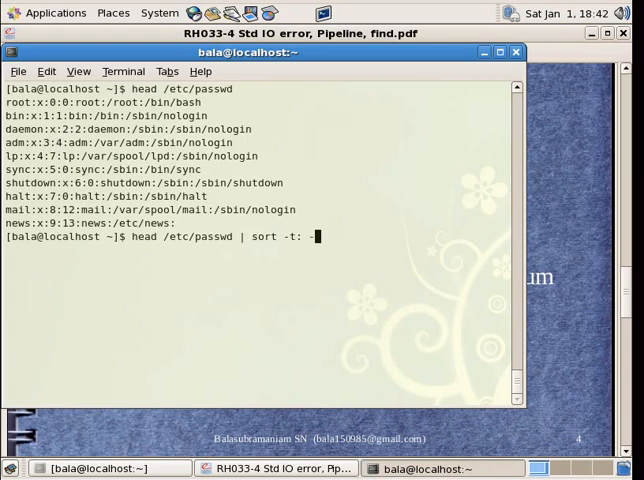
{"action": "type", "text": "-k"}
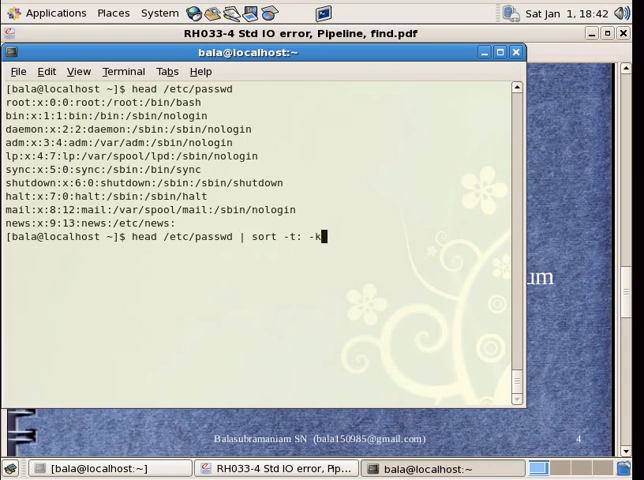
{"action": "key", "text": "Return"}
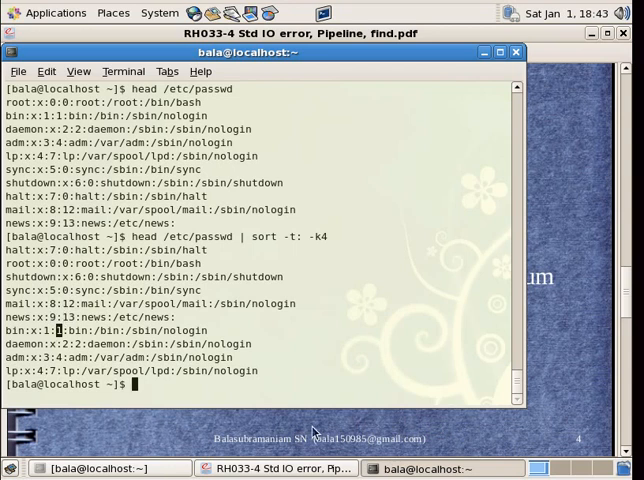
- Rerun the pipeline with -n so the fourth field sorts numerically
{"action": "type", "text": "head /etc/passwd | sort -t: -k4"}
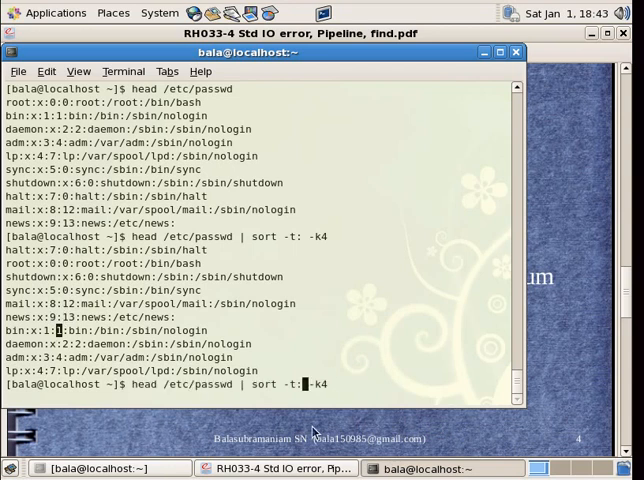
{"action": "type", "text": "-n"}
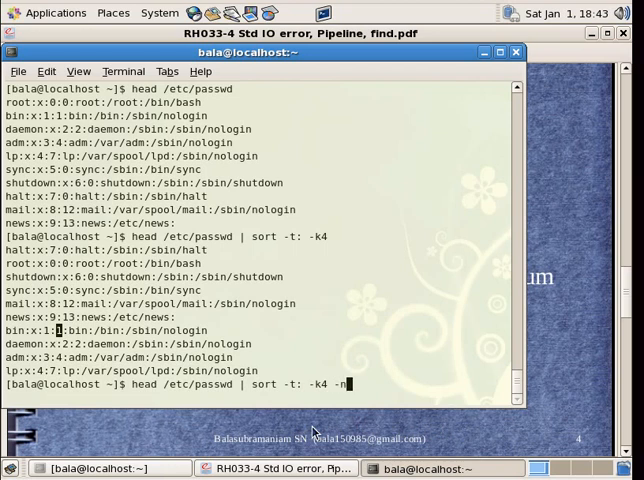
{"action": "key", "text": "Return"}
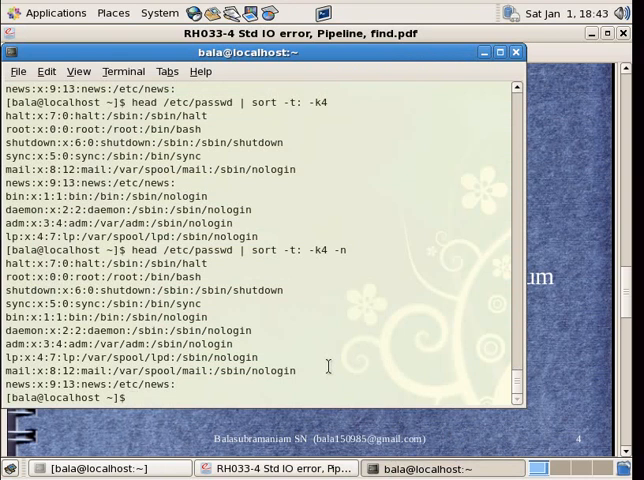
- Print num with cat, sort it as text, numerically and in reverse, then count it with wc
{"action": "type", "text": "cat num"}
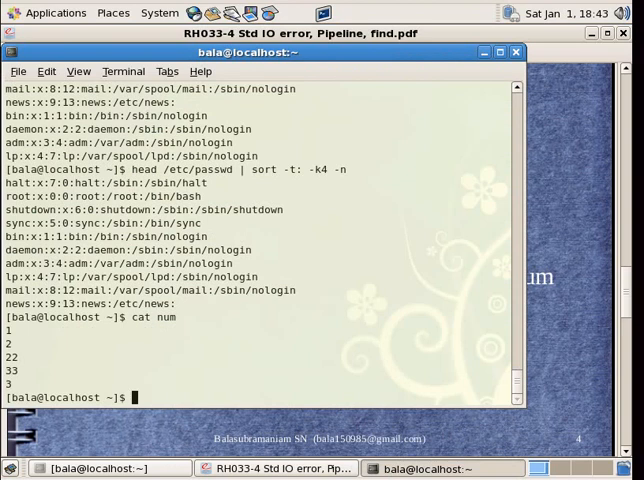
{"action": "type", "text": "sort num"}
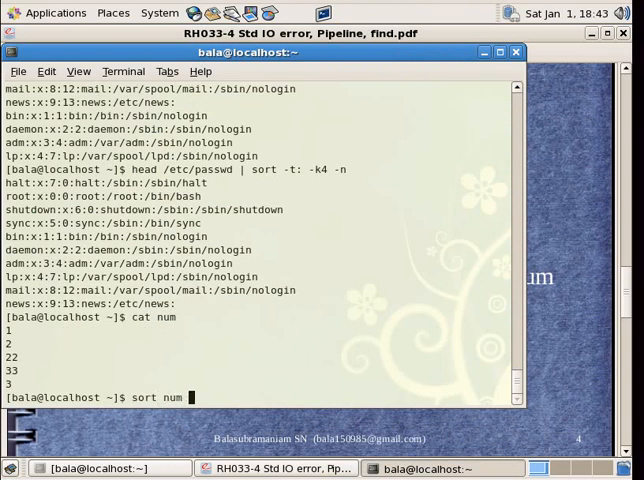
{"action": "key", "text": "Return"}
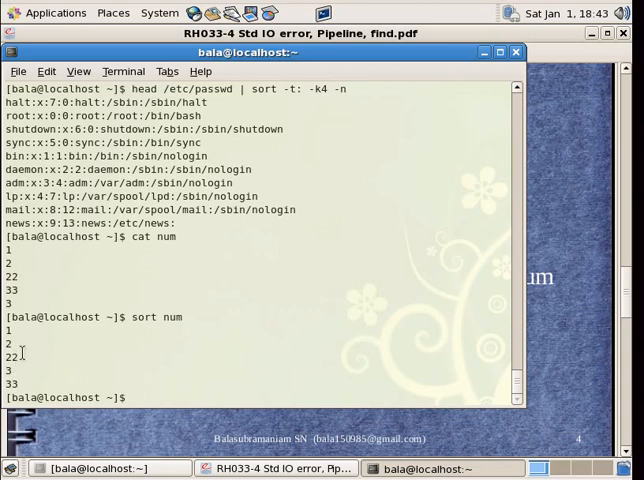
{"action": "type", "text": "sort num -nr"}
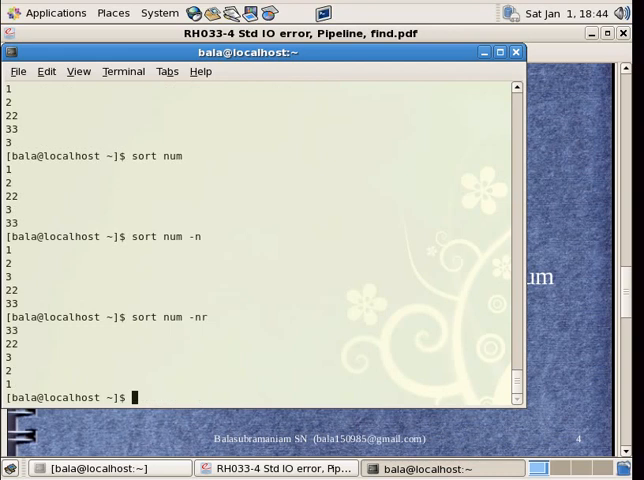
{"action": "left_click", "coordinate": [290, 468]}
{"action": "type", "text": "wc num"}
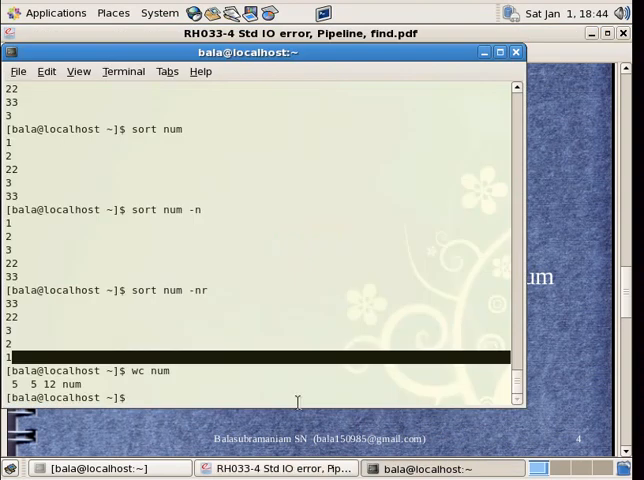
- Clear the screen and show the first lines of /etc/passwd again
{"action": "type", "text": "c"}
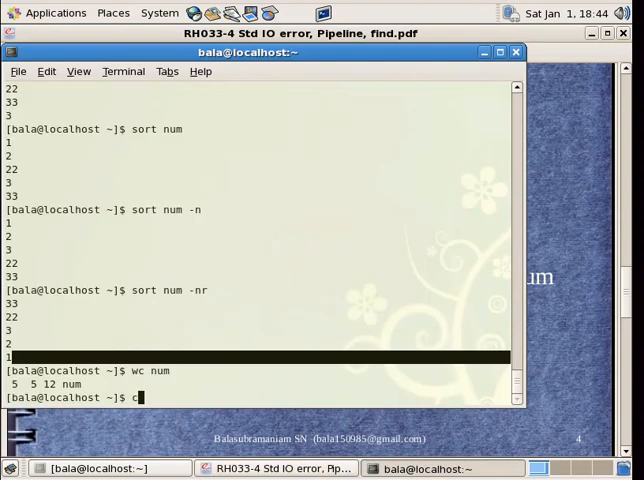
{"action": "key", "text": "Return"}
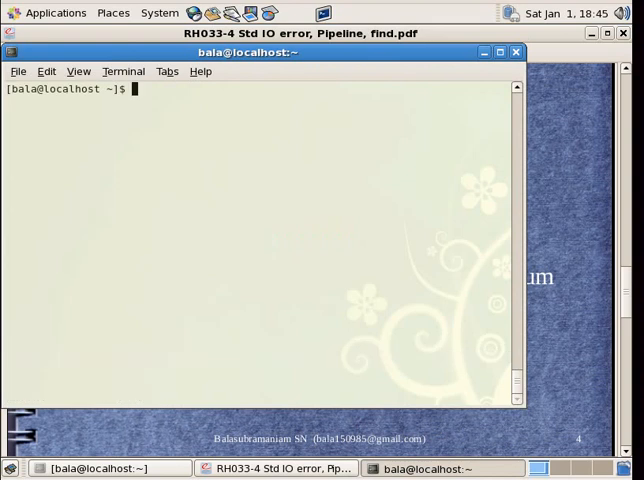
{"action": "type", "text": "head"}
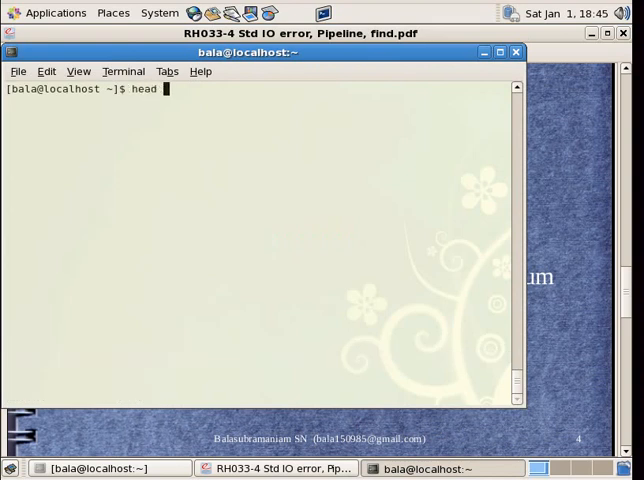
{"action": "type", "text": "/etc/passwd"}
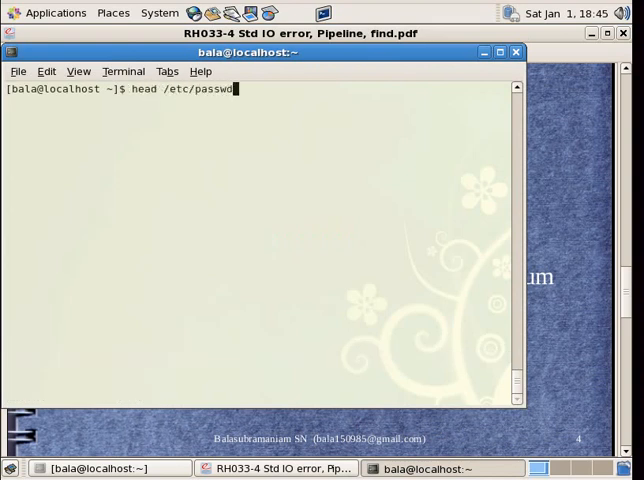
{"action": "key", "text": "Return"}
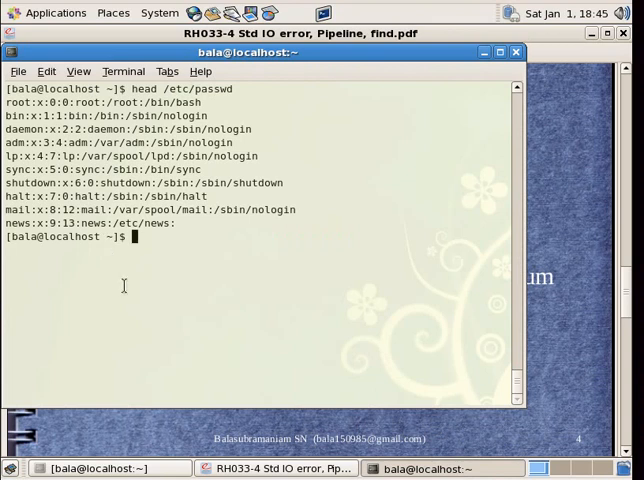
{"action": "mouse_move", "coordinate": [62, 84]}
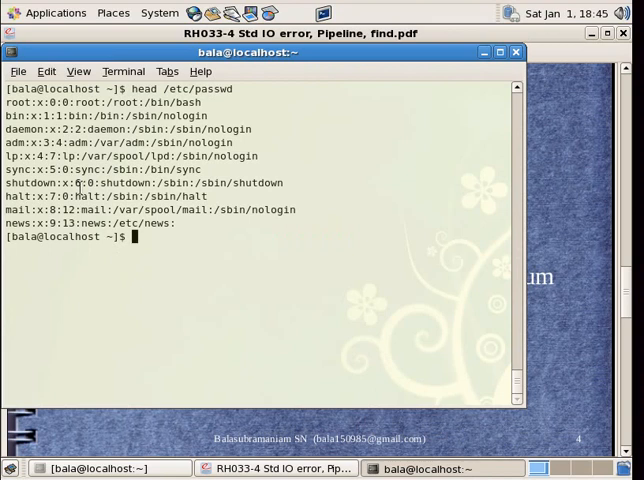
- Pipe head /etc/passwd into cut for the fourth colon-separated field, after a failed -t: -k4 attempt
{"action": "type", "text": "head /etc/passwd"}
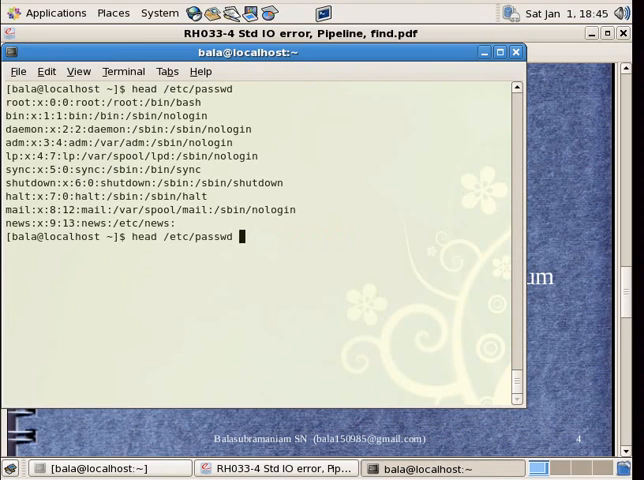
{"action": "type", "text": "| cut"}
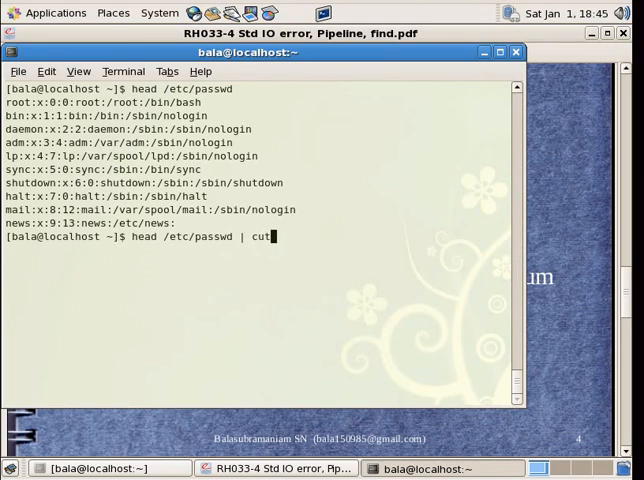
{"action": "type", "text": "-t"}
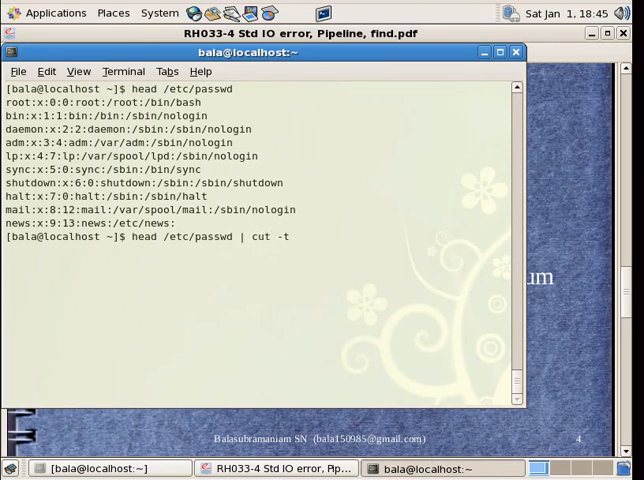
{"action": "type", "text": ":"}
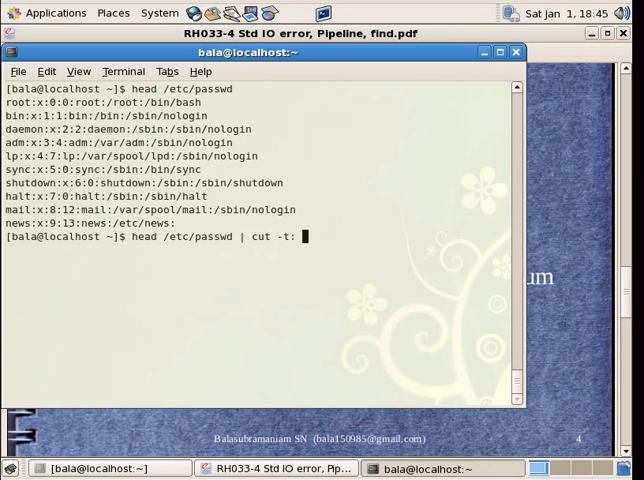
{"action": "type", "text": "d"}
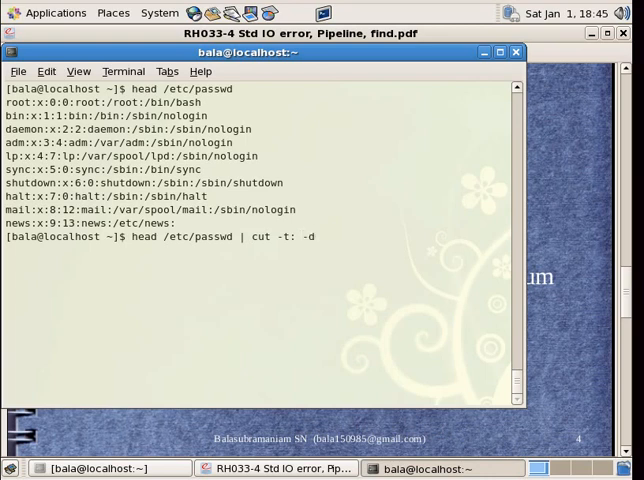
{"action": "key", "text": "BackSpace"}
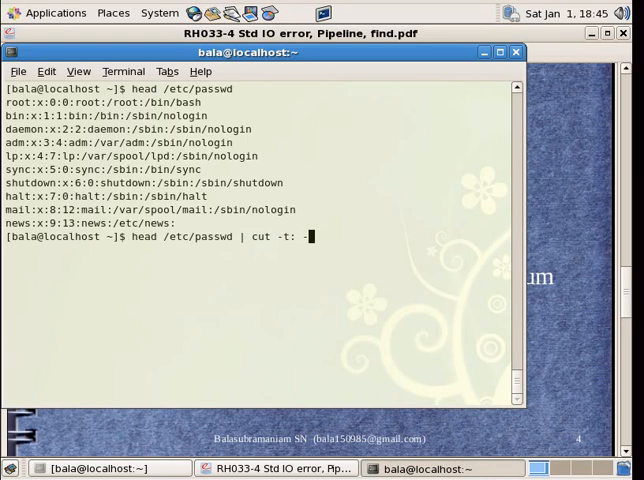
{"action": "type", "text": "k"}
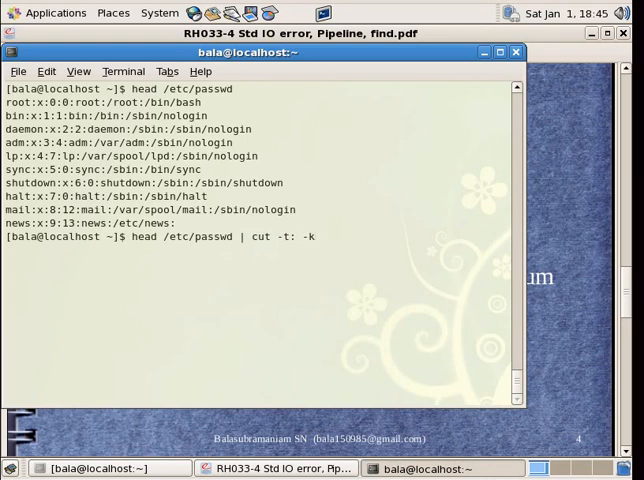
{"action": "type", "text": "4"}
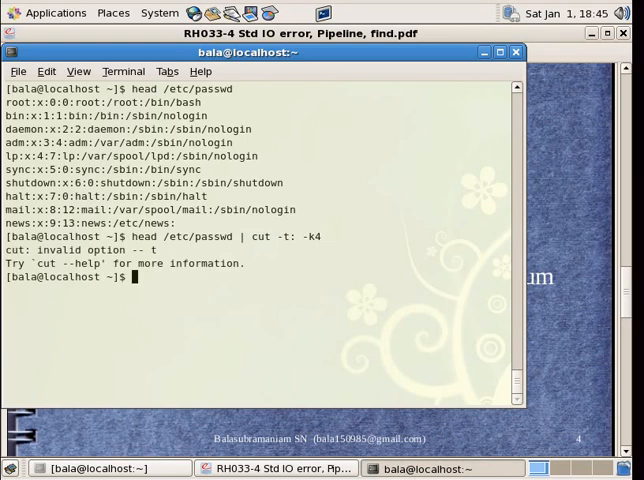
{"action": "type", "text": "head /etc/passwd | cut -t: -k4"}
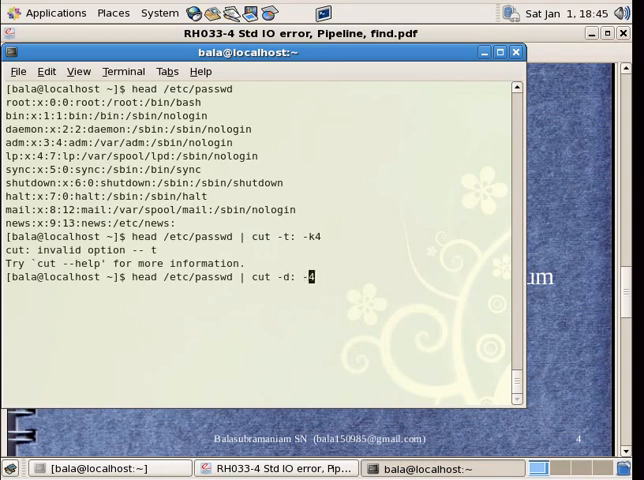
{"action": "type", "text": "f"}
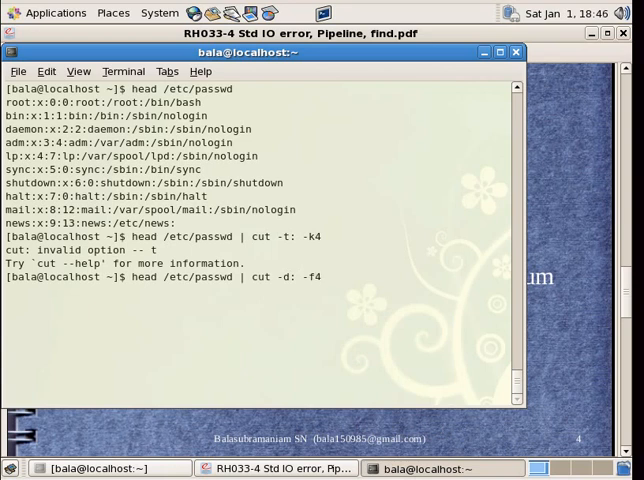
{"action": "key", "text": "Return"}
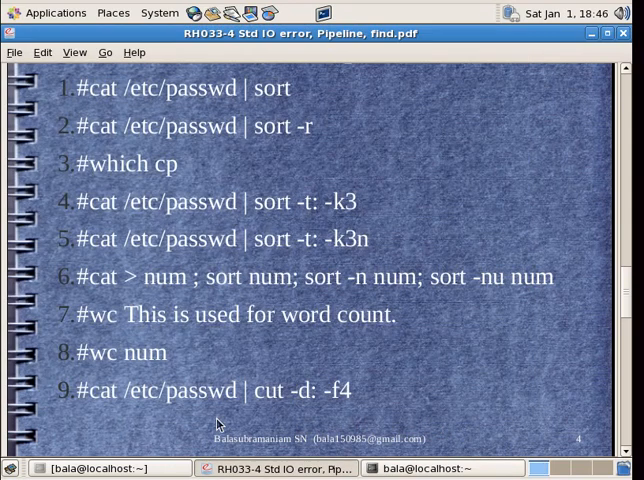
- Advance the RHCE PDF to the find slide and bring the terminal back in front
{"action": "scroll", "scroll_direction": "down", "scroll_amount": 3}
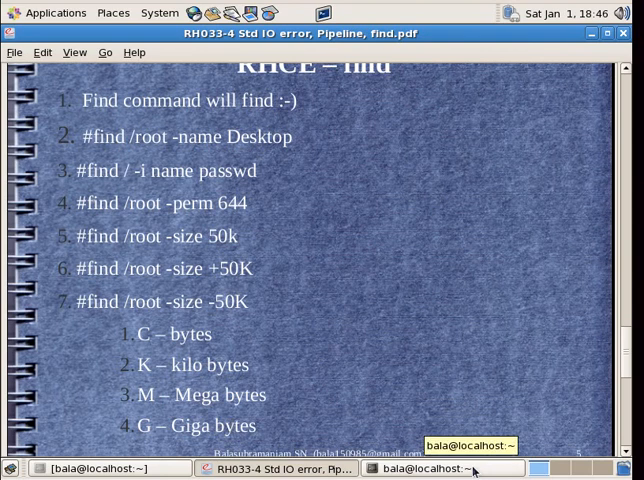
{"action": "left_click", "coordinate": [438, 468]}
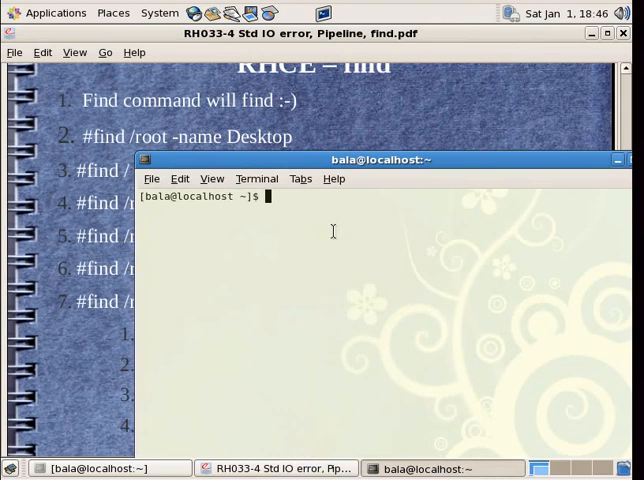
- Check the working directory and run find /home/bala/ -name Animal
{"action": "type", "text": "pwd"}
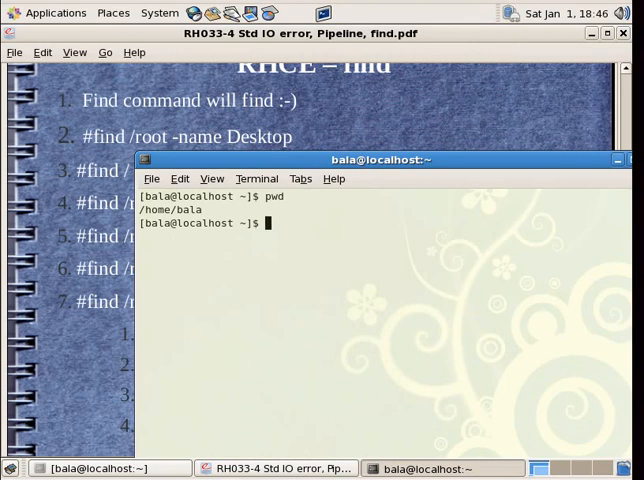
{"action": "type", "text": "find"}
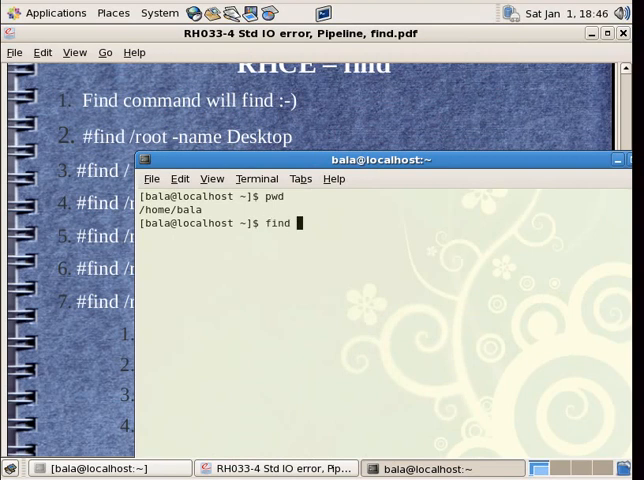
{"action": "type", "text": "/home/"}
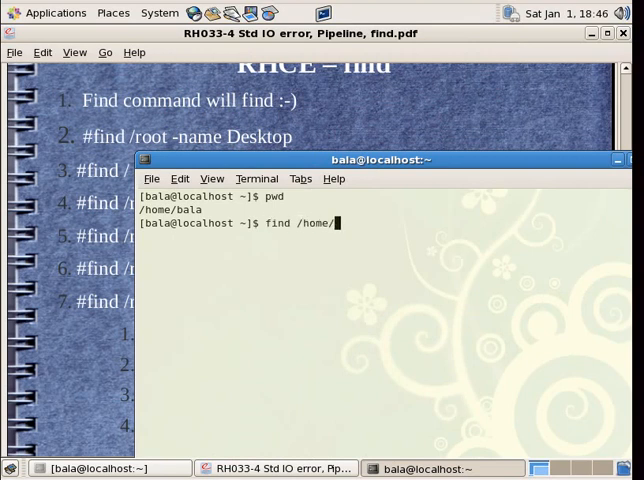
{"action": "type", "text": "bala/ -"}
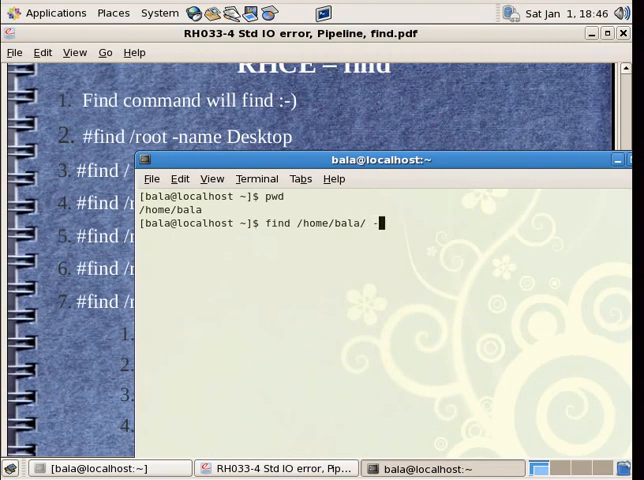
{"action": "type", "text": "name A"}
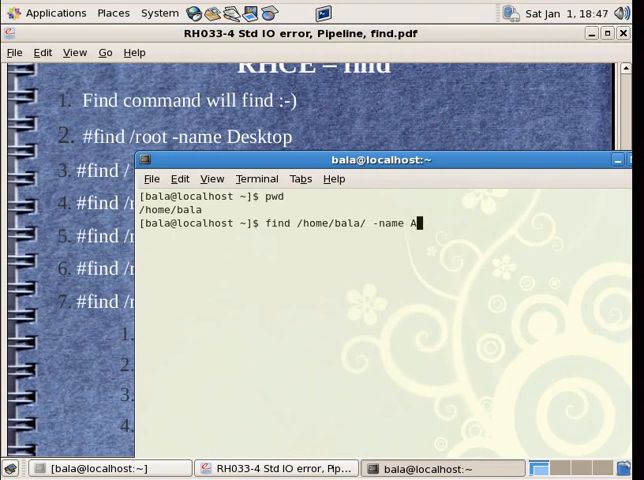
{"action": "type", "text": "n"}
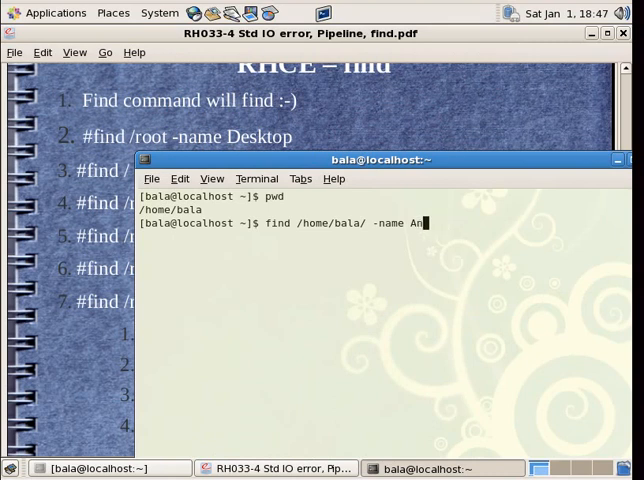
{"action": "type", "text": "imal"}
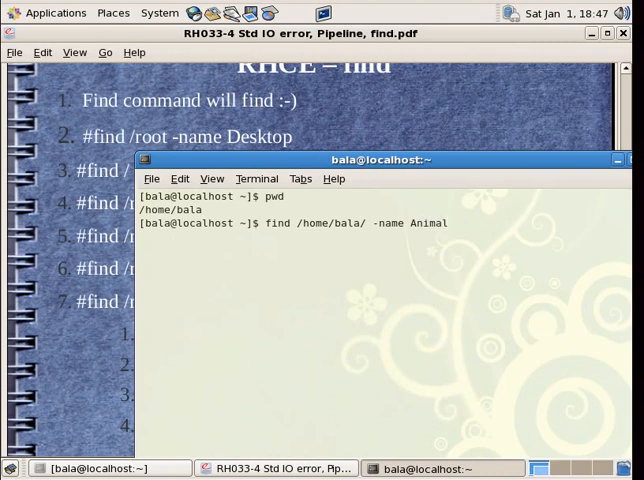
{"action": "key", "text": "Return"}
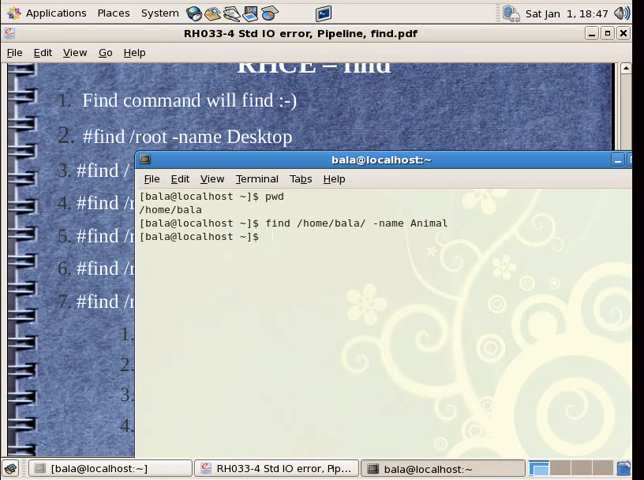
- Look in Desktop, come back, and rerun the name search as Animals to list both matches
{"action": "type", "text": "find /home/bala/ -name Animal"}
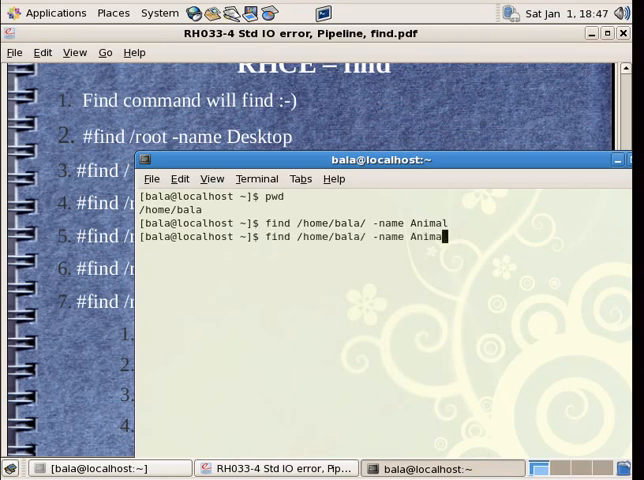
{"action": "key", "text": "BackSpace"}
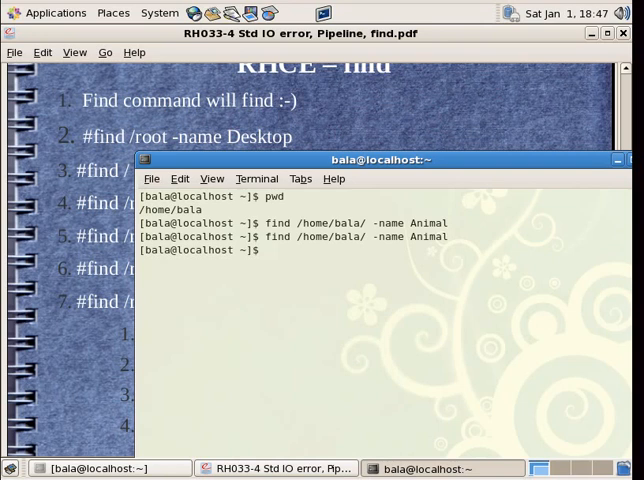
{"action": "type", "text": "cd Desktop/"}
{"action": "type", "text": "ls"}
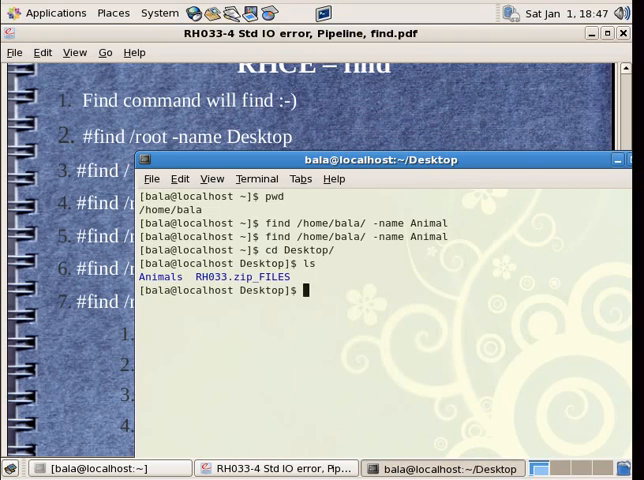
{"action": "type", "text": "cd .."}
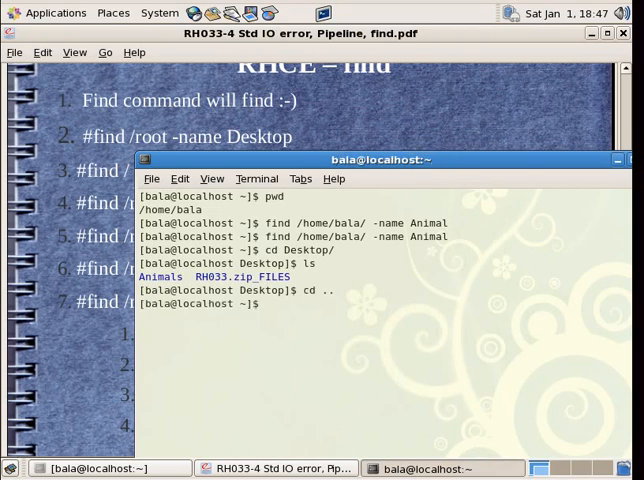
{"action": "type", "text": "find /home/bala/ -name Animals"}
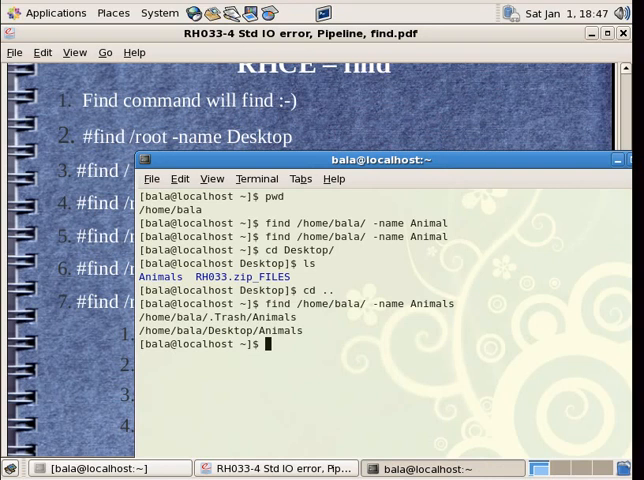
- Run find /home/bala/ -size 1, scroll its long file list, and return to the size-units slide
{"action": "type", "text": "find /home/bala/ -name Animal"}
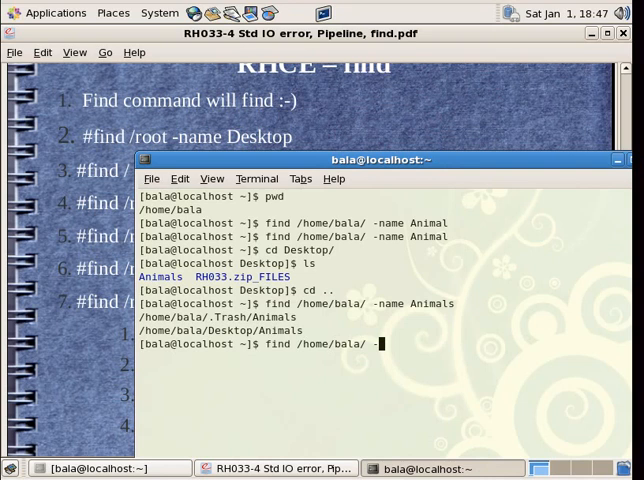
{"action": "type", "text": "sixe"}
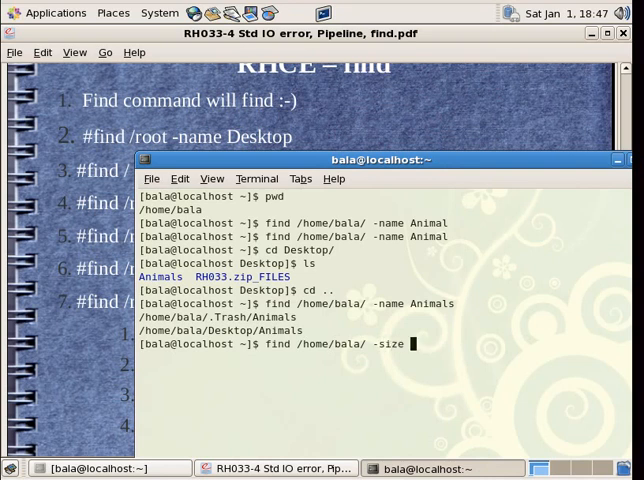
{"action": "type", "text": "-"}
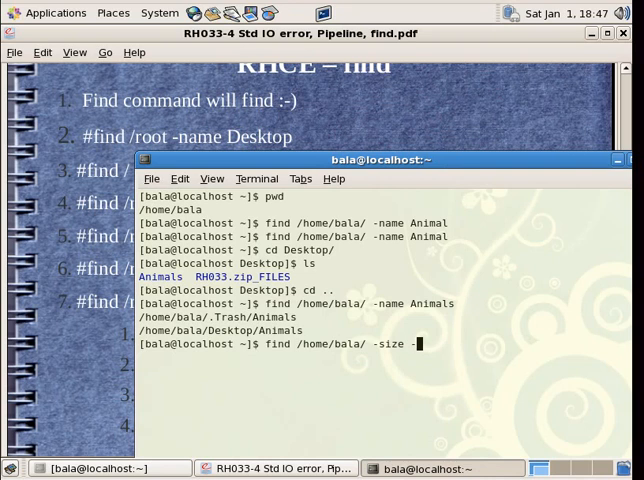
{"action": "type", "text": "1"}
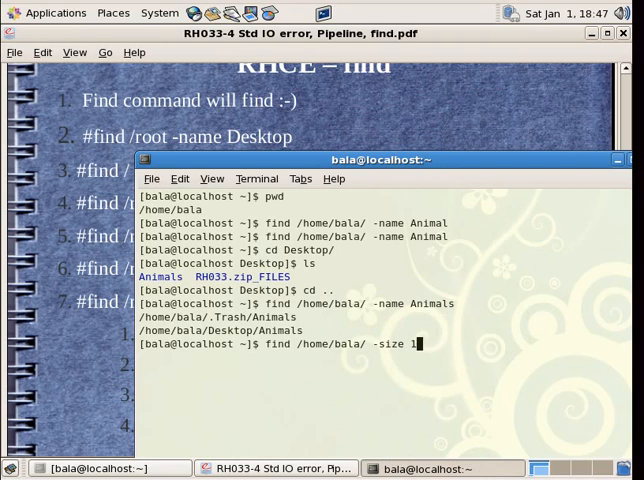
{"action": "key", "text": "Return"}
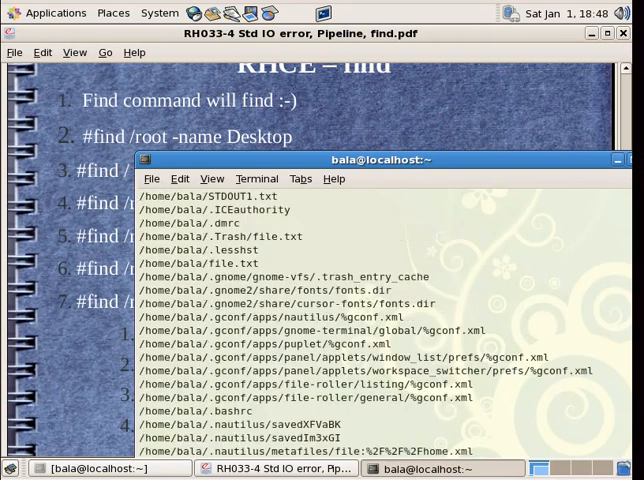
{"action": "scroll", "scroll_direction": "down", "scroll_amount": 3}
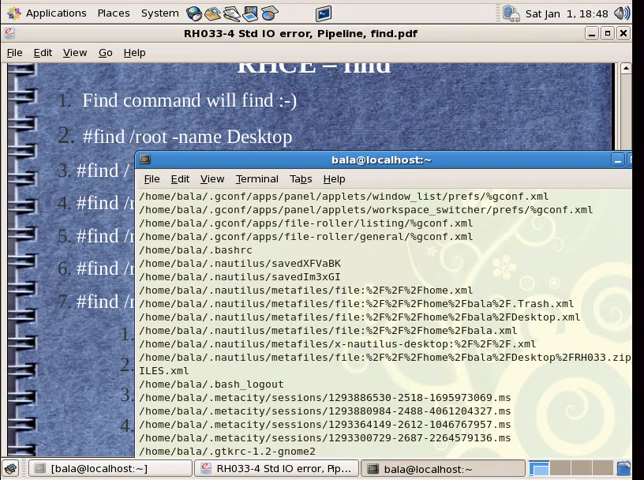
{"action": "scroll", "scroll_direction": "down", "scroll_amount": 3}
{"action": "type", "text": "find /home/bala/ -size 1k"}
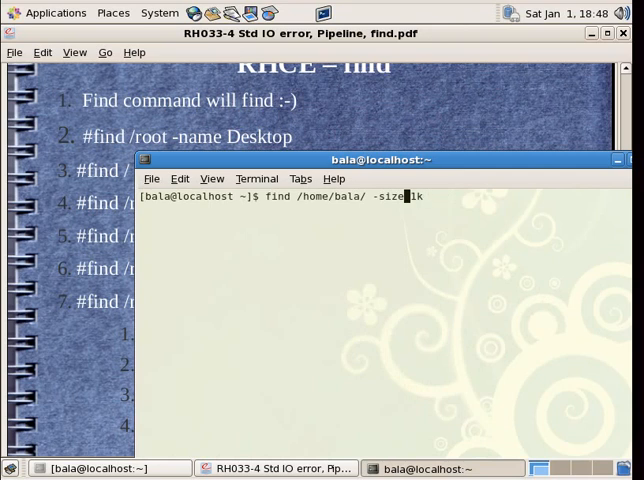
{"action": "type", "text": "1"}
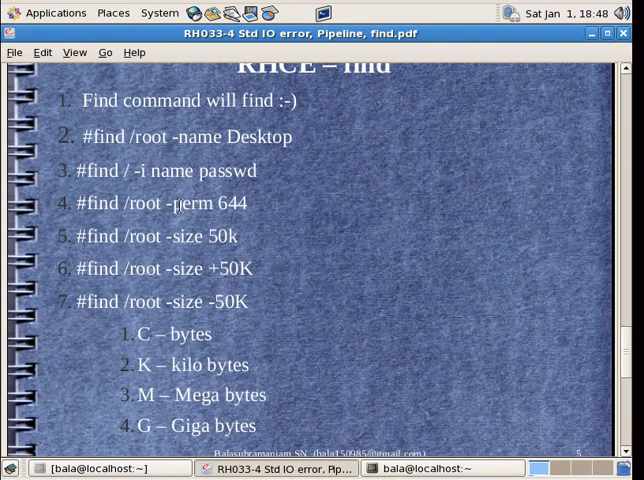
- Pick 644 on the slide and start composing find /home/bala/ -perm in the terminal
{"action": "double_click", "coordinate": [228, 204]}
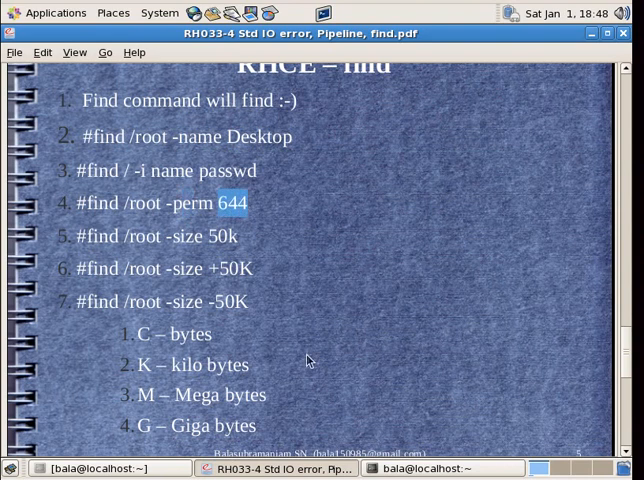
{"action": "left_click", "coordinate": [420, 468]}
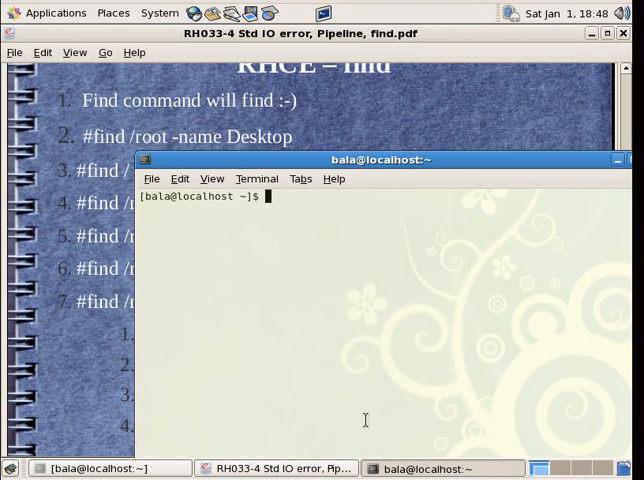
{"action": "type", "text": "find /home/bala/ -si"}
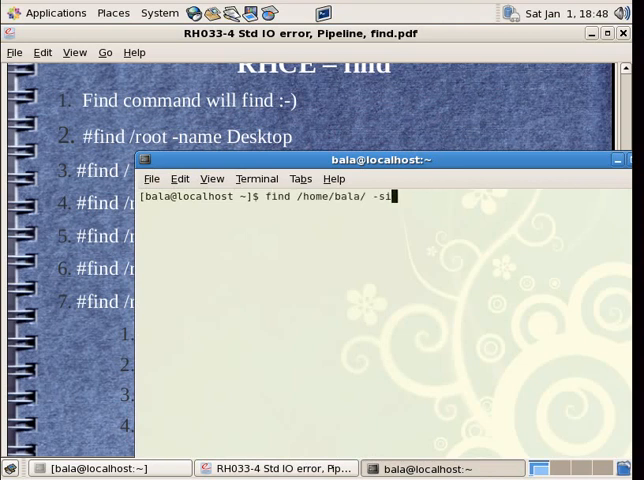
{"action": "key", "text": "BackSpace"}
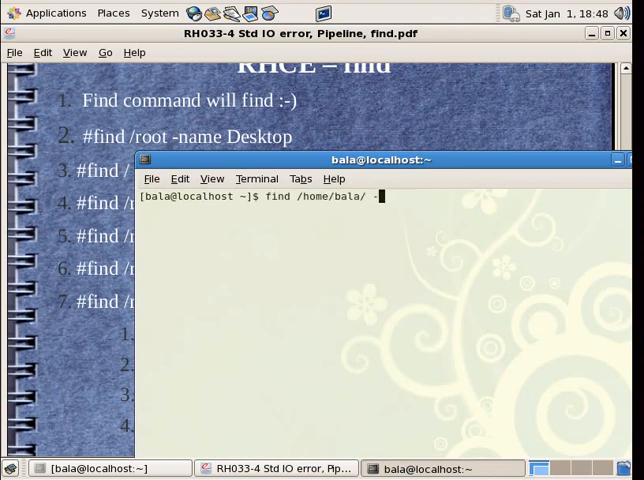
{"action": "type", "text": "perm"}
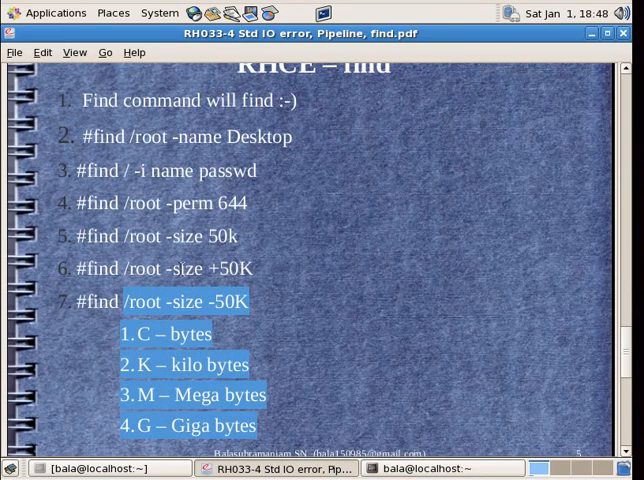
- Scroll the PDF to the closing 'Thank you' slide
{"action": "left_click", "coordinate": [356, 168]}
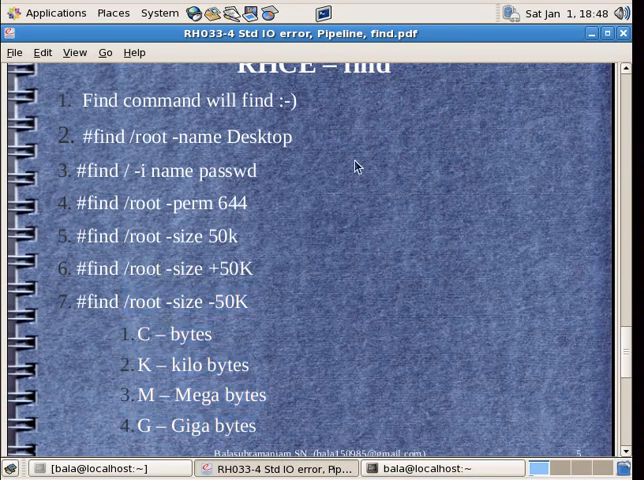
{"action": "mouse_move", "coordinate": [240, 298]}
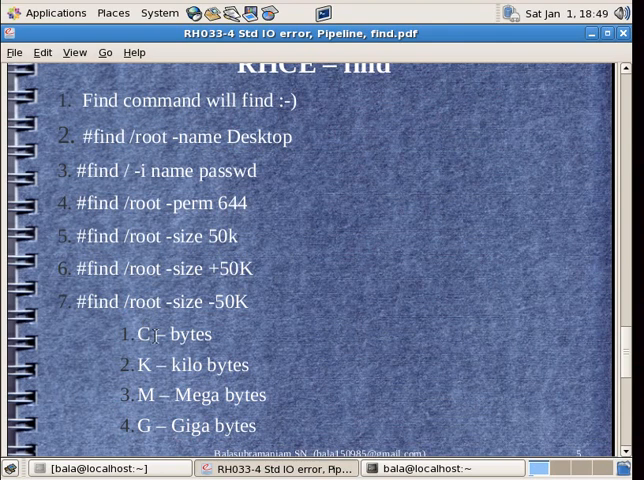
{"action": "double_click", "coordinate": [146, 394]}
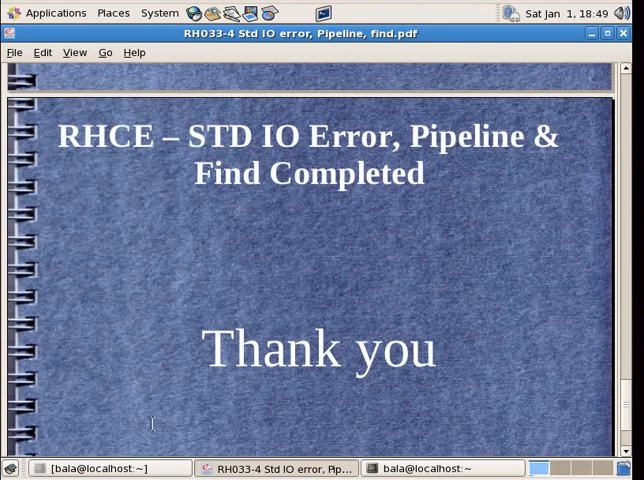
{"action": "scroll", "scroll_direction": "down", "scroll_amount": 3}
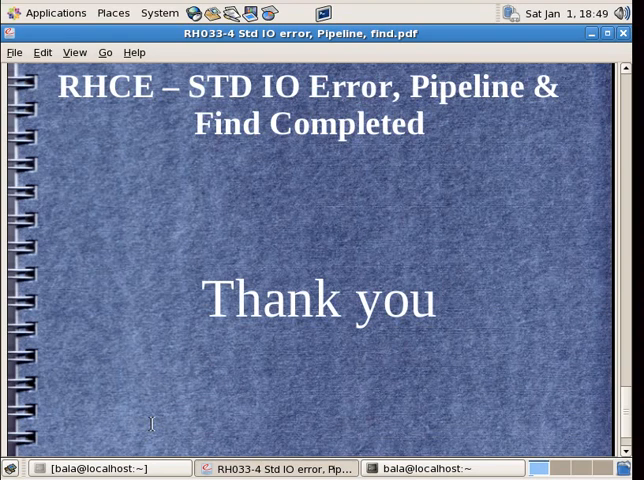